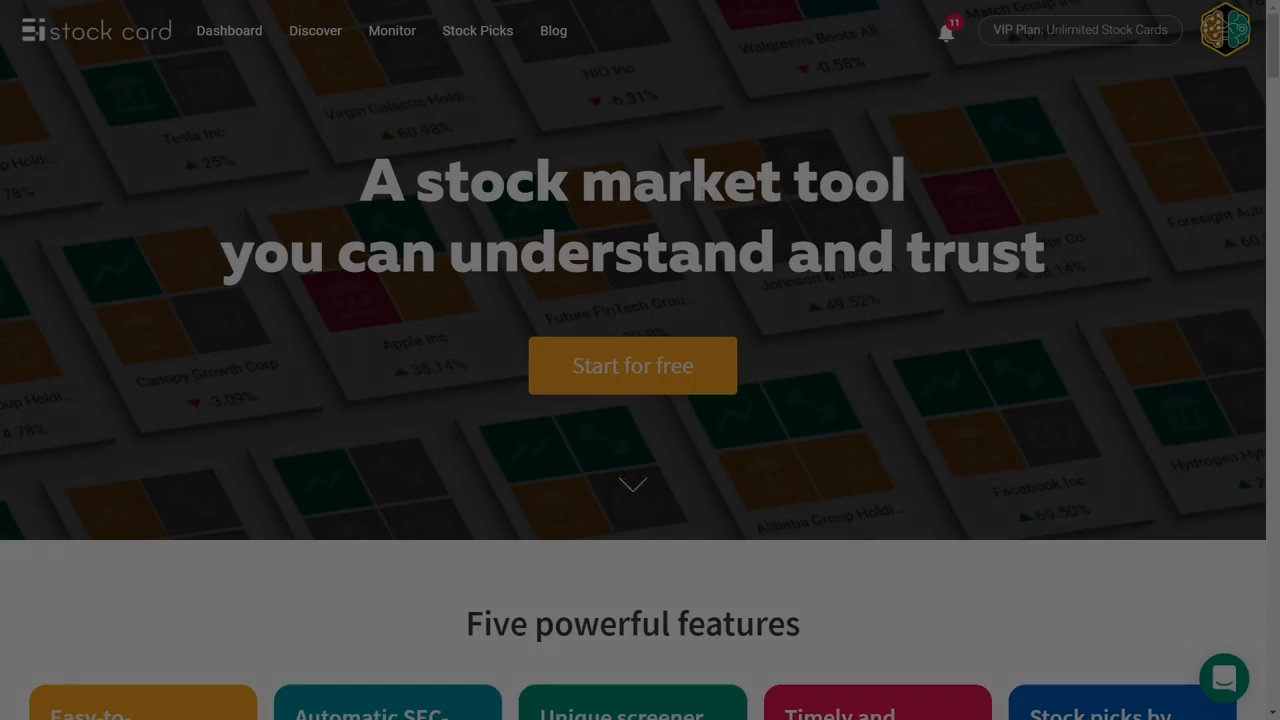
# - Open the Canopy Growth Corp (CGC) stock card from the home page
pyautogui.click(316, 30)
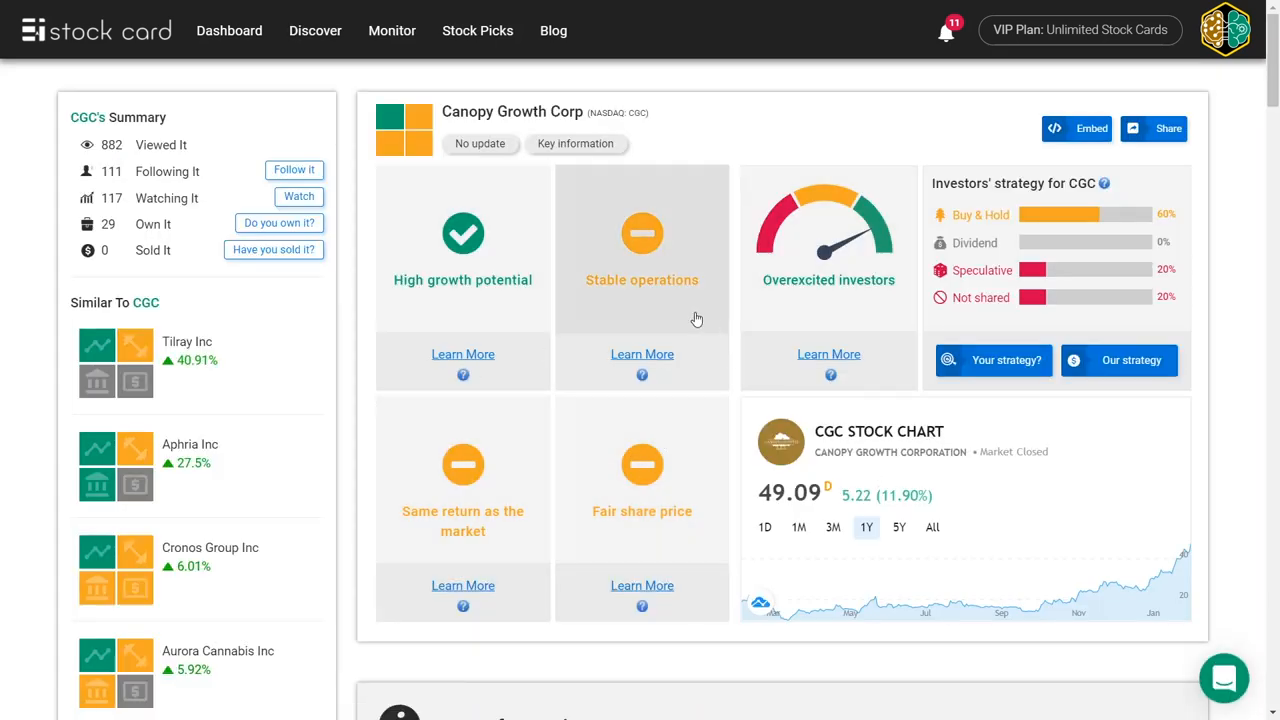
# - Review Canopy Growth's key information and its investor site news releases
pyautogui.click(576, 144)
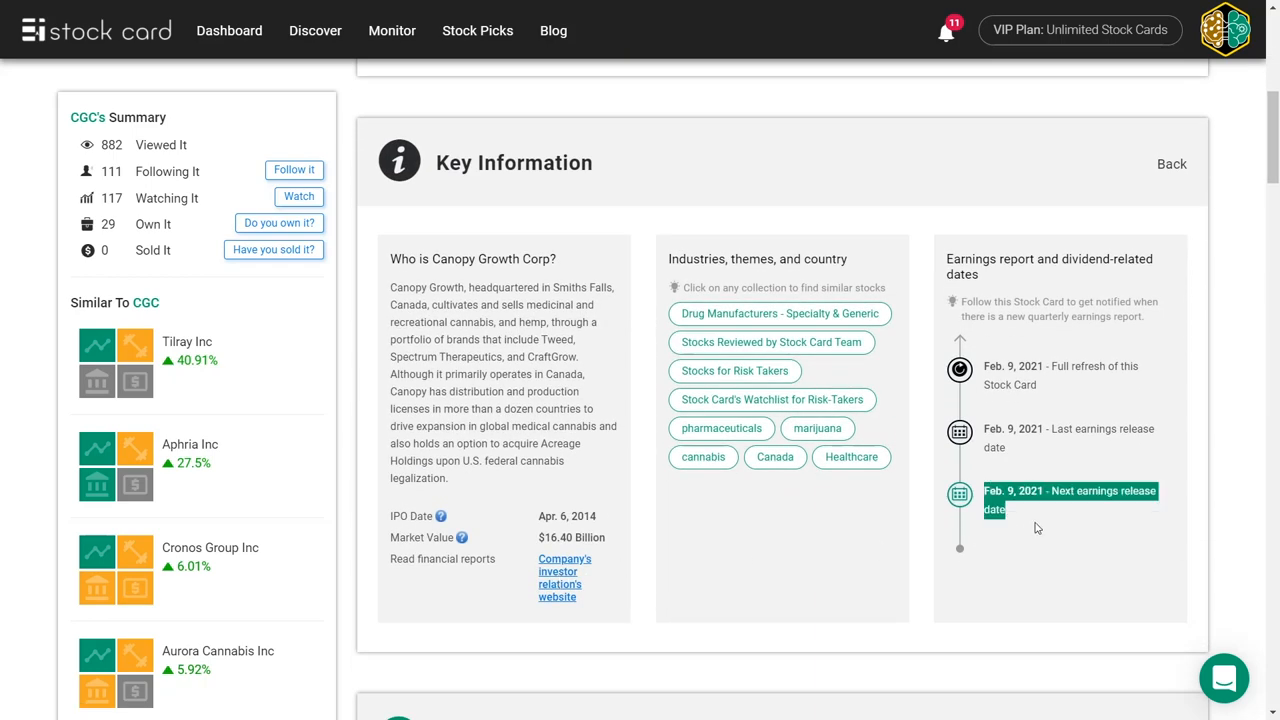
pyautogui.click(564, 572)
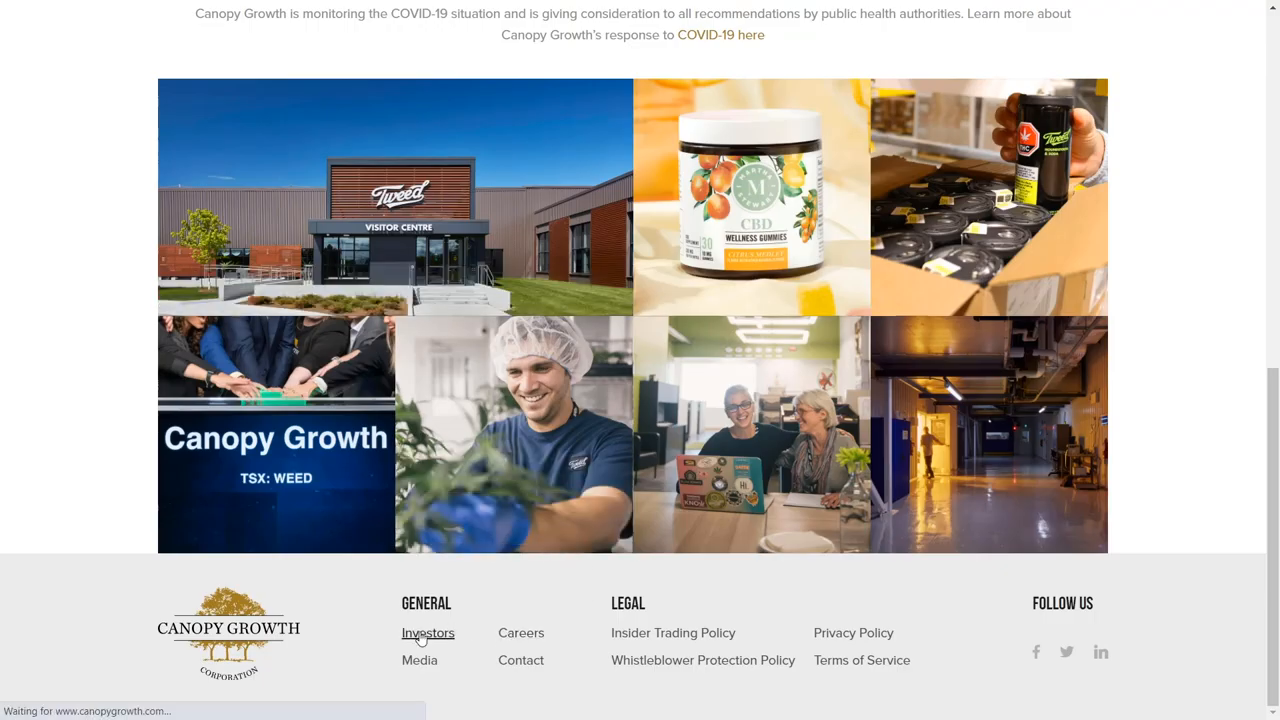
pyautogui.click(428, 632)
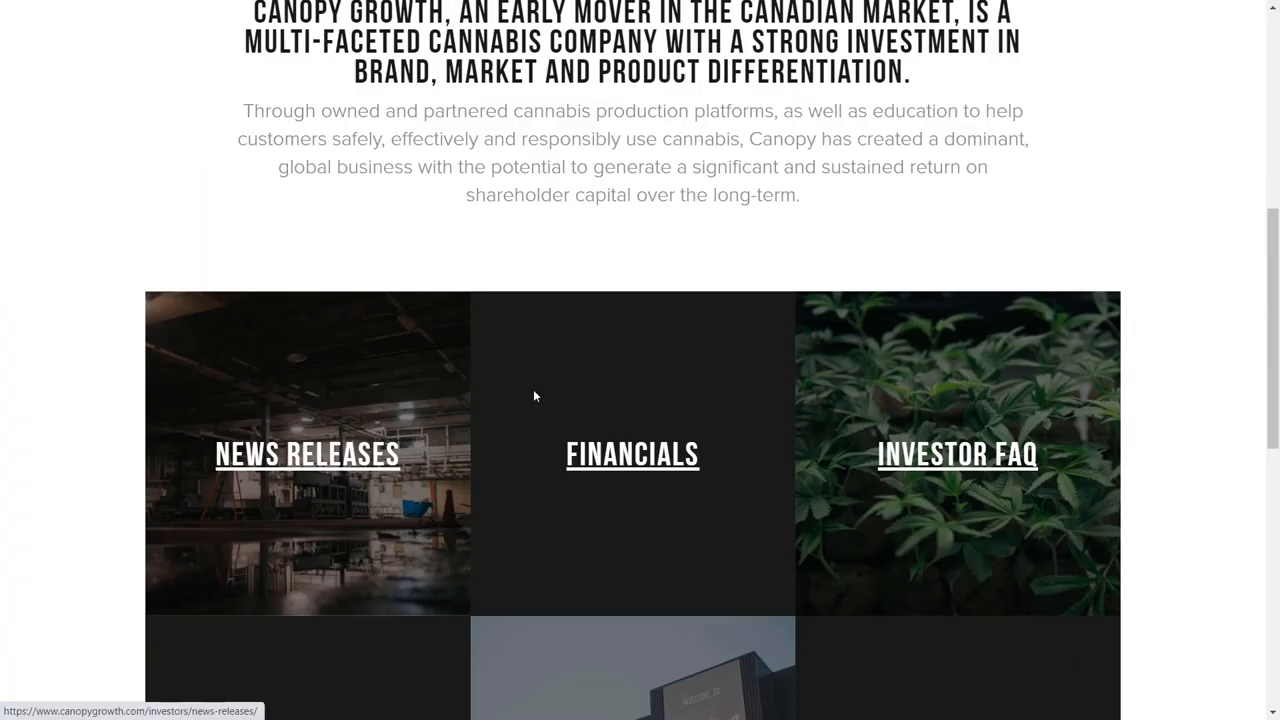
pyautogui.click(308, 452)
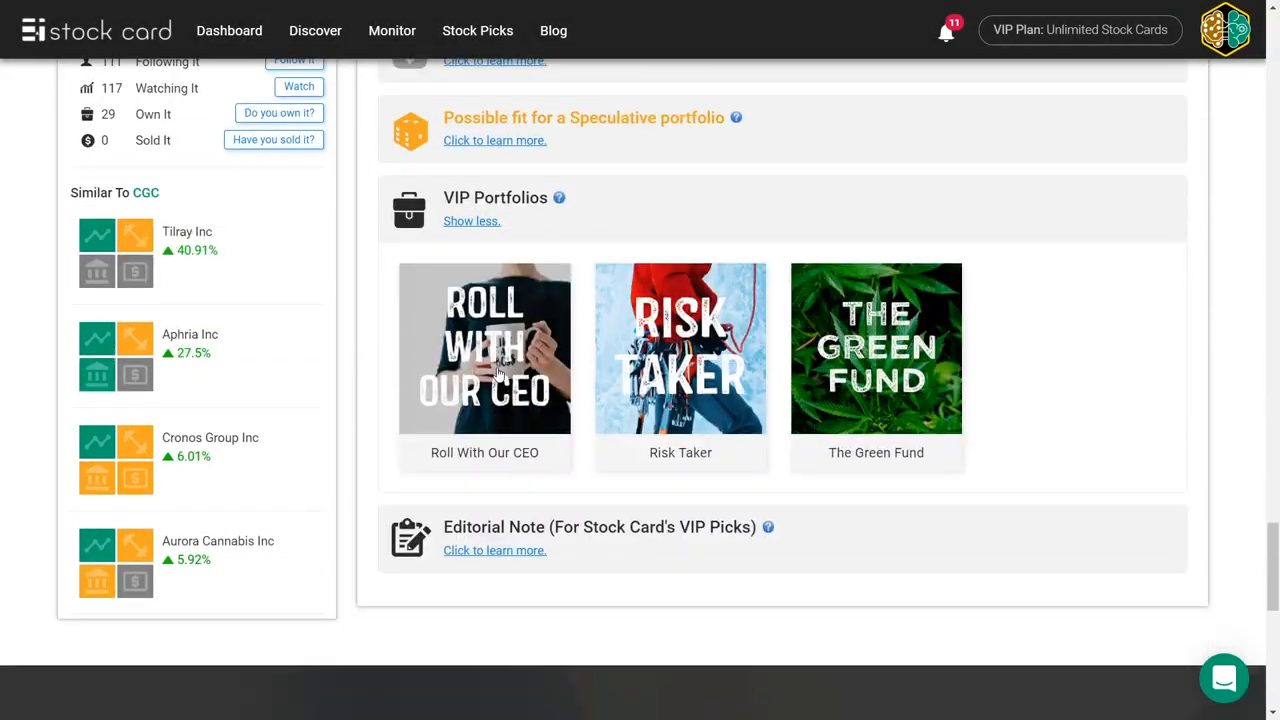
# - Read the full editorial note on Canopy Growth, view Constellation Brands, then go to Discover
pyautogui.click(494, 550)
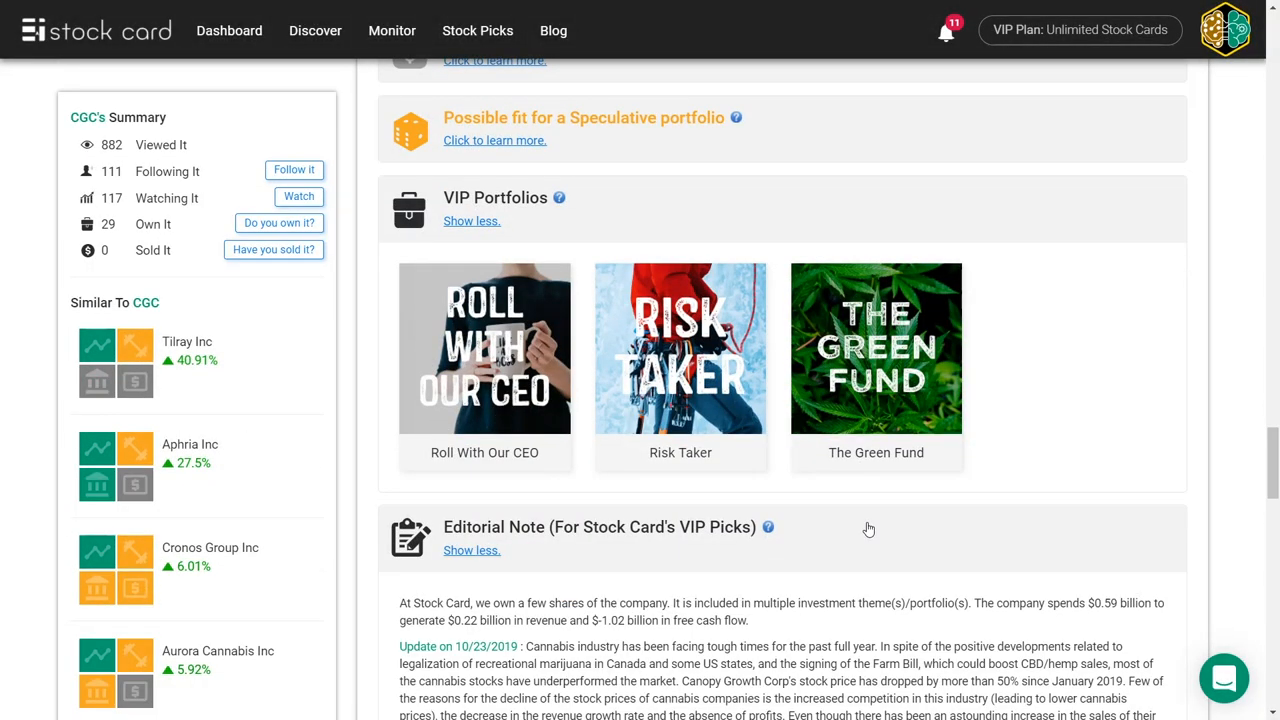
pyautogui.scroll(-3)
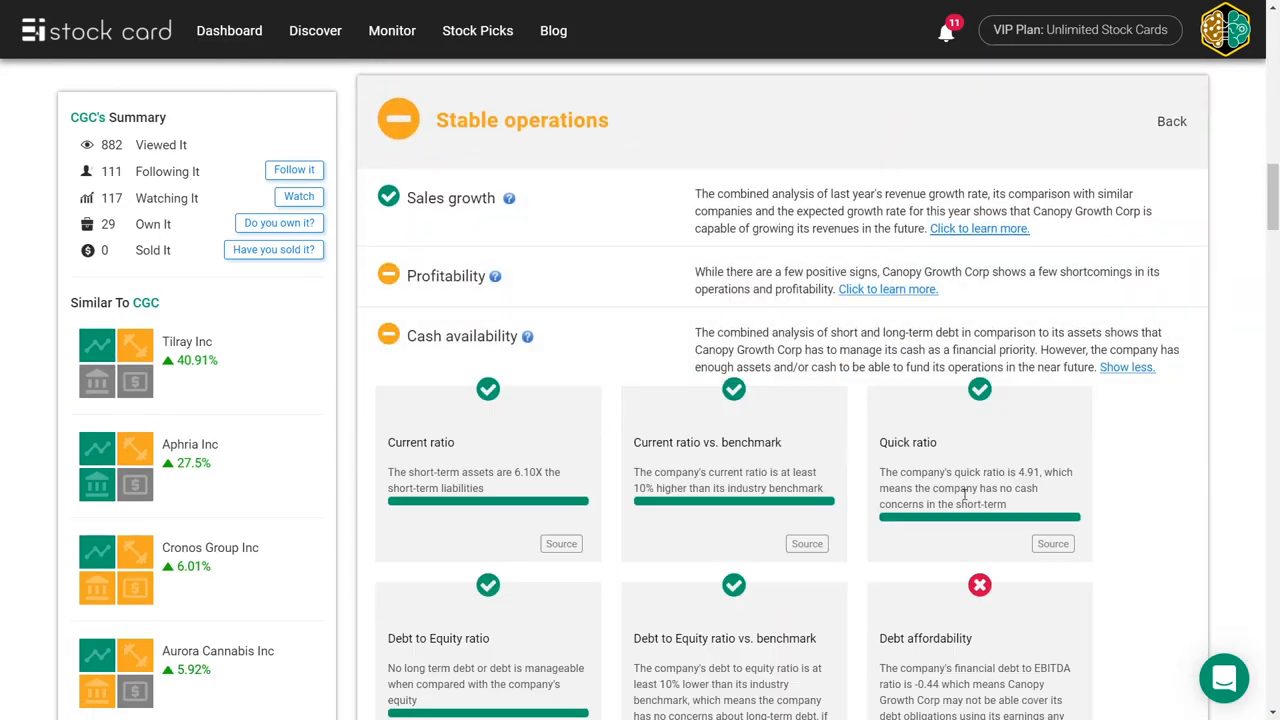
pyautogui.scroll(-3)
pyautogui.write('Cons')
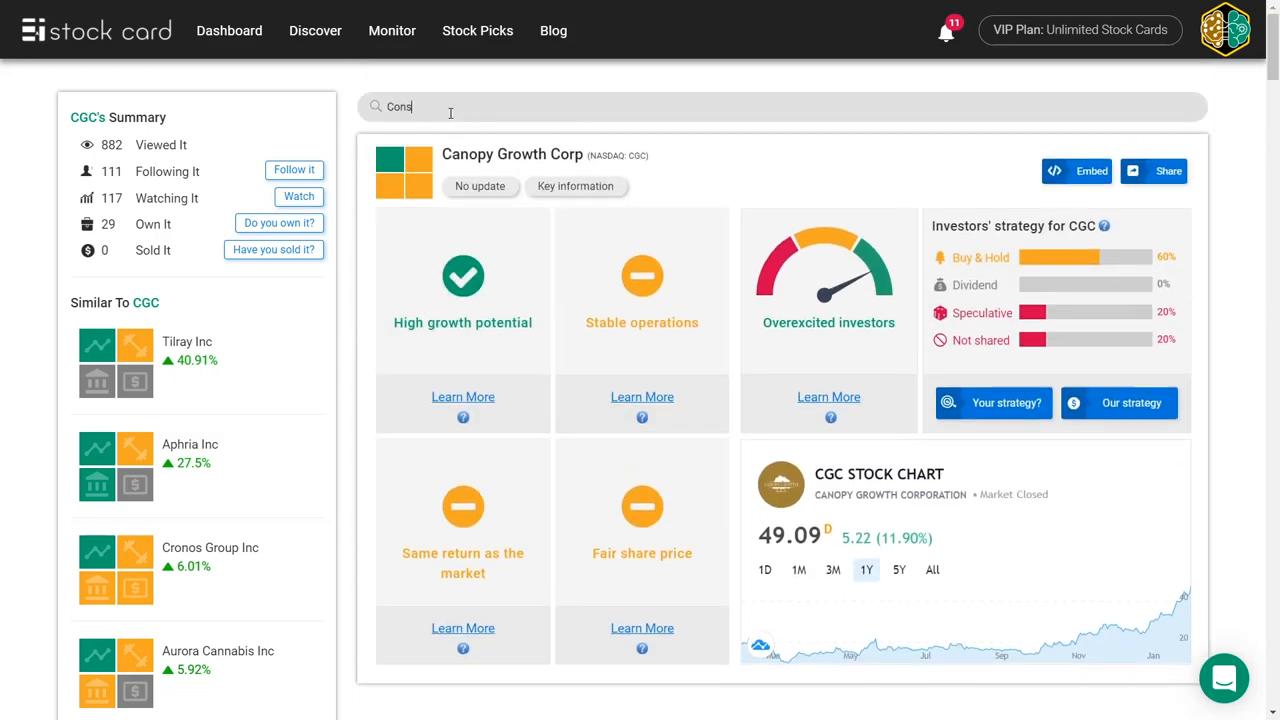
pyautogui.click(450, 108)
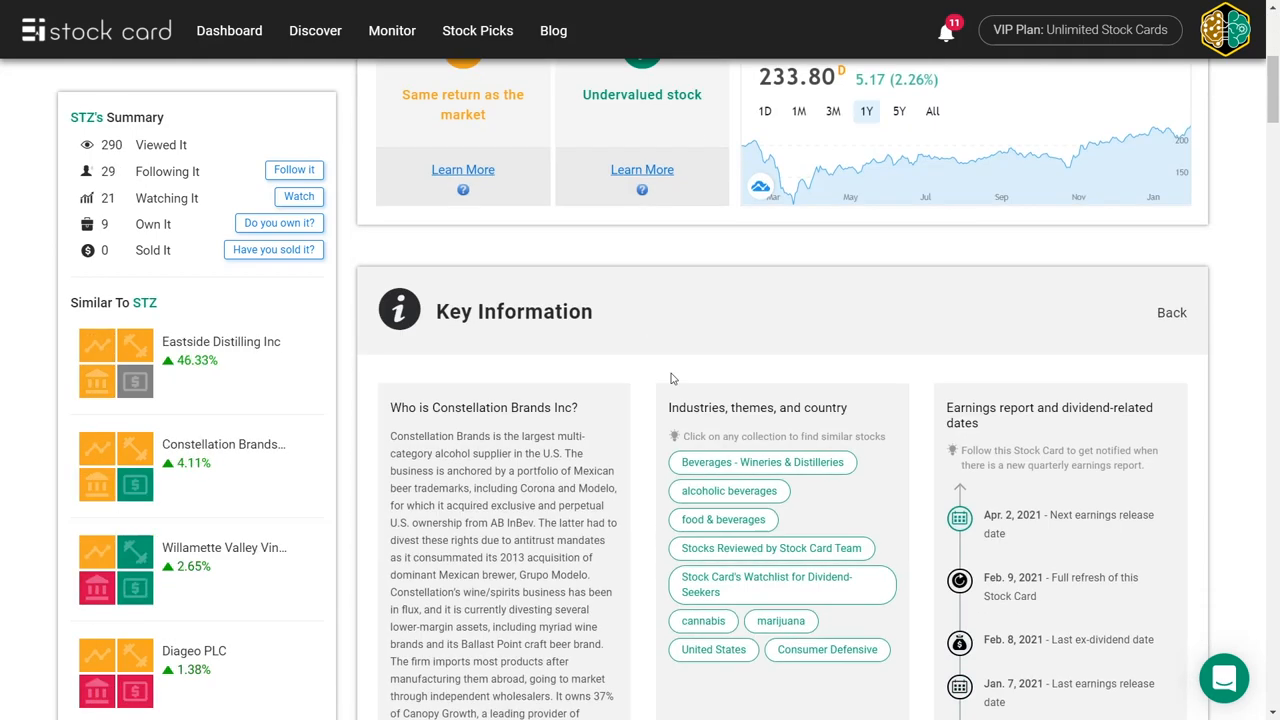
pyautogui.click(316, 30)
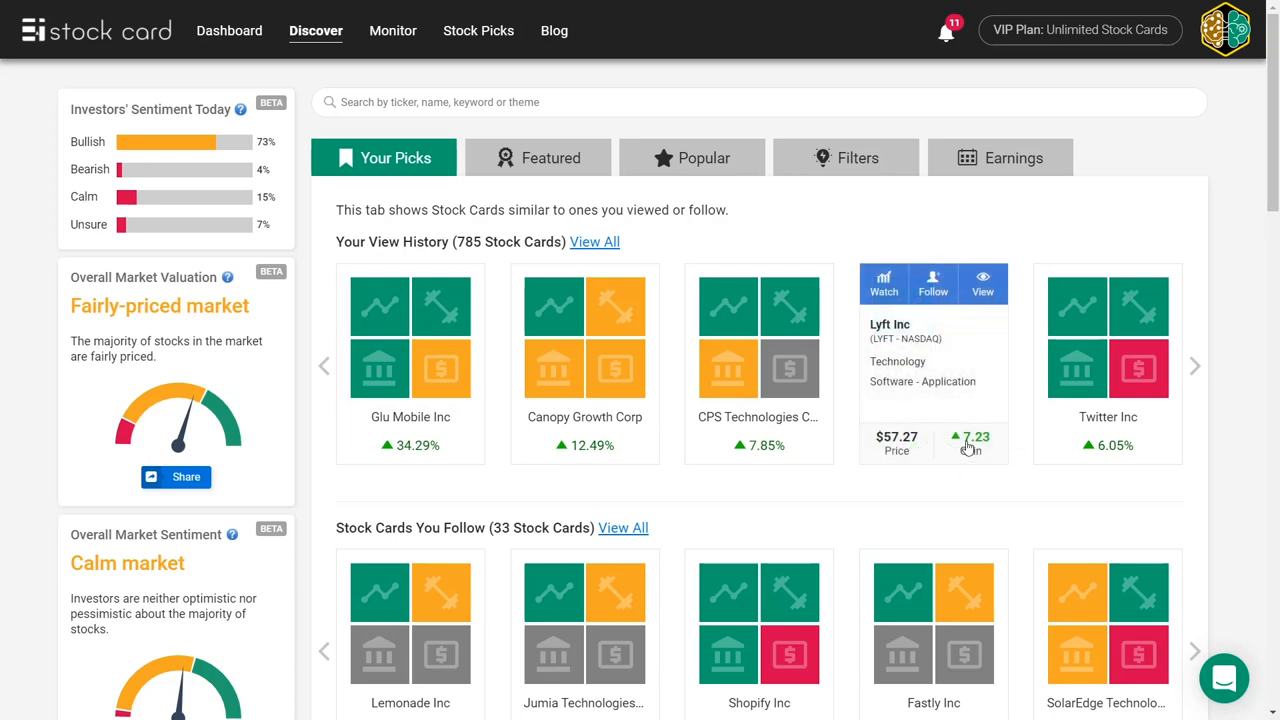
# - View Lyft's stock card and read its fourth-quarter 2020 results announcement
pyautogui.click(982, 284)
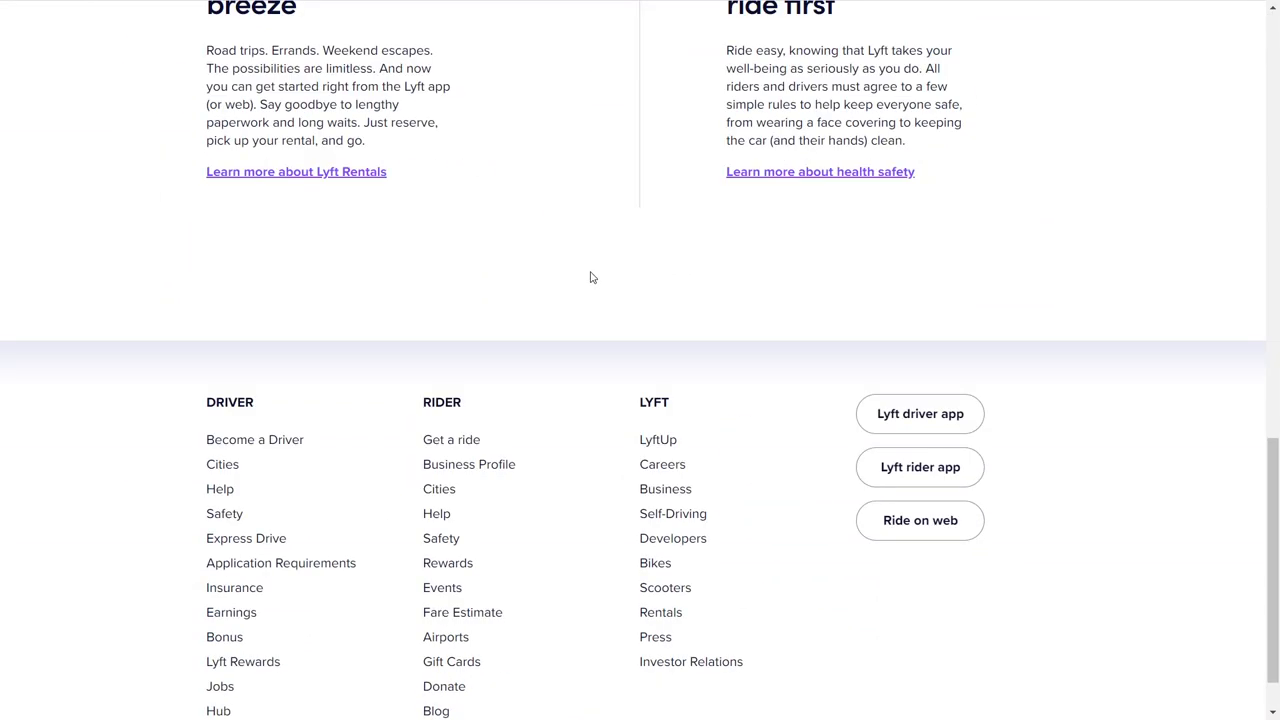
pyautogui.scroll(-3)
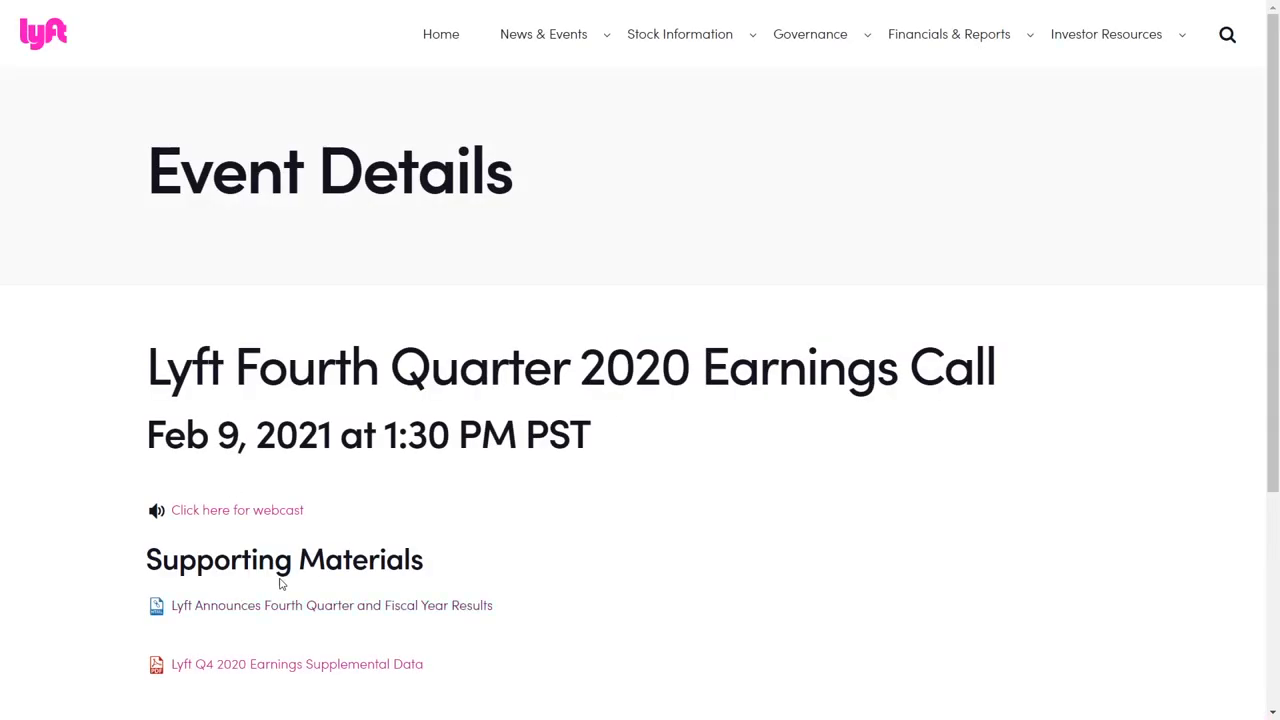
pyautogui.click(332, 604)
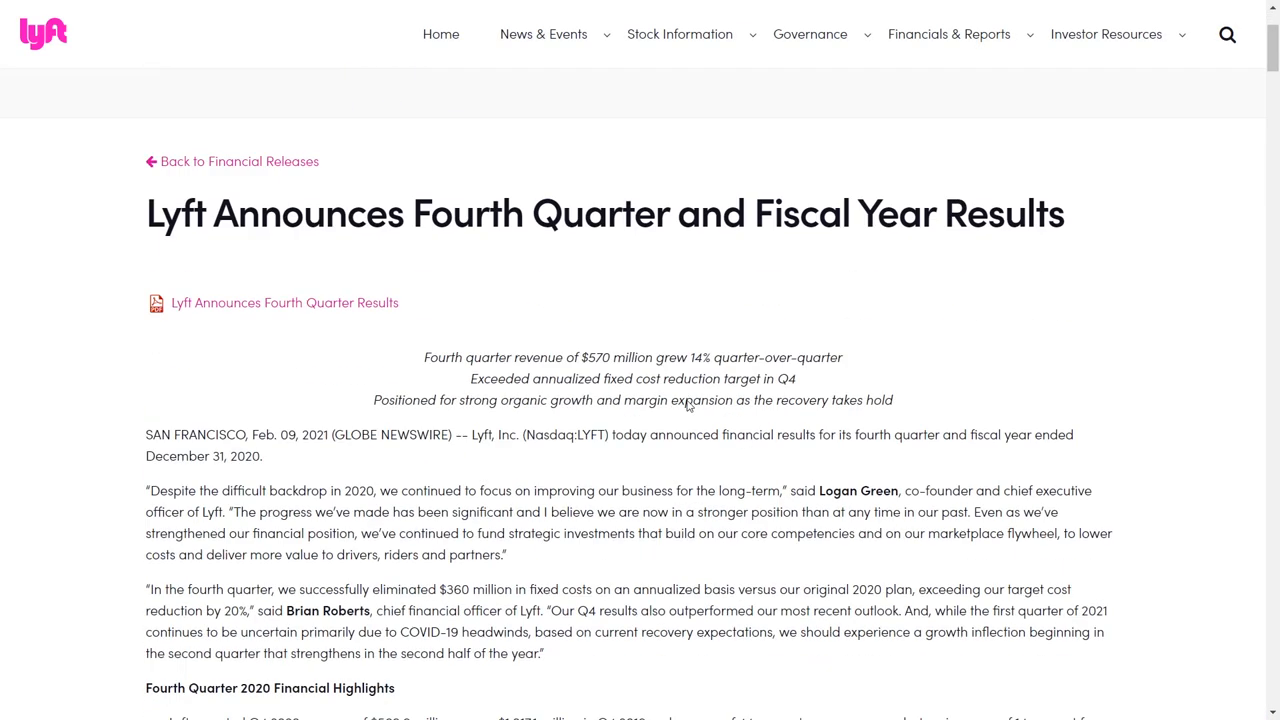
pyautogui.scroll(-3)
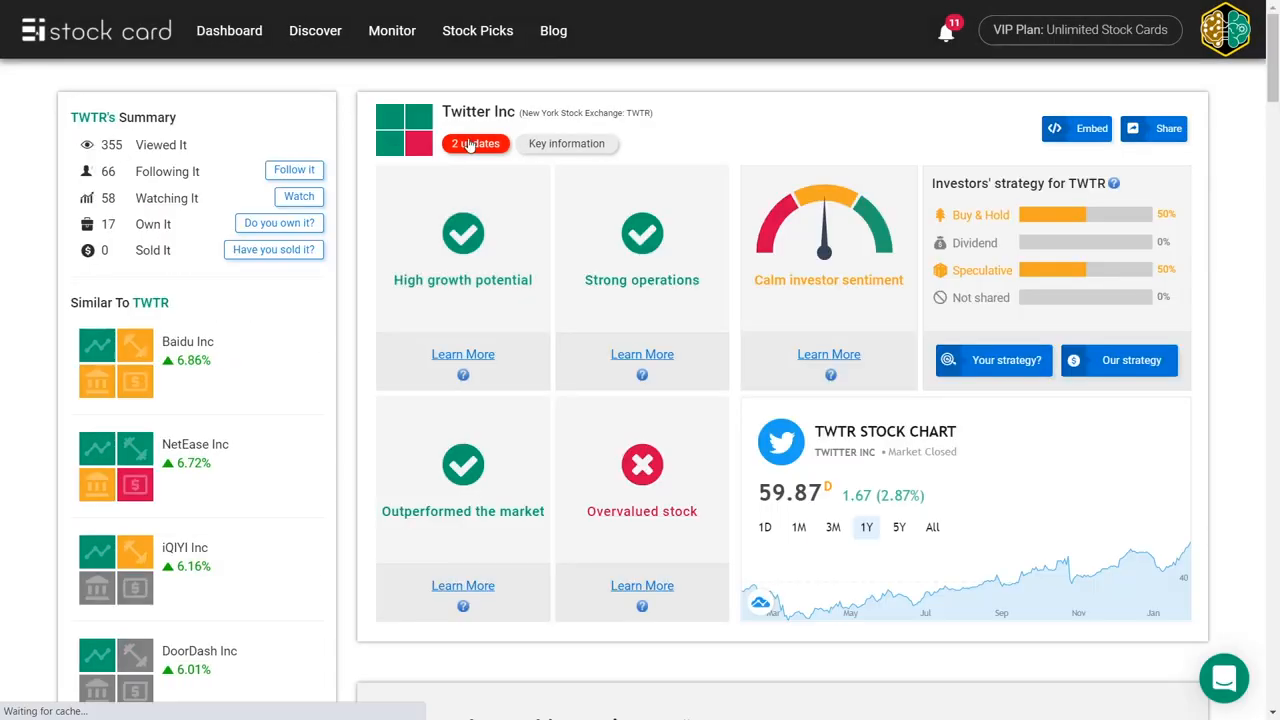
# - Check Twitter's 2 updates and read its Q4 2020 earnings materials
pyautogui.click(476, 144)
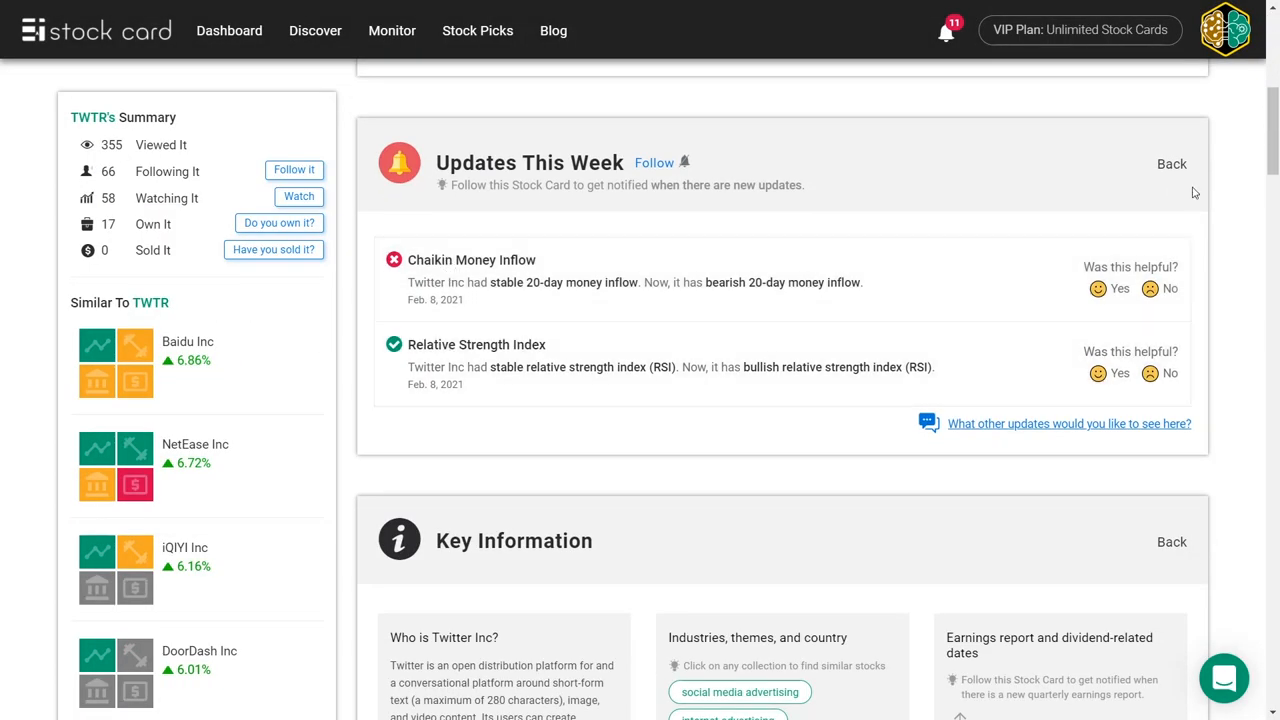
pyautogui.scroll(-3)
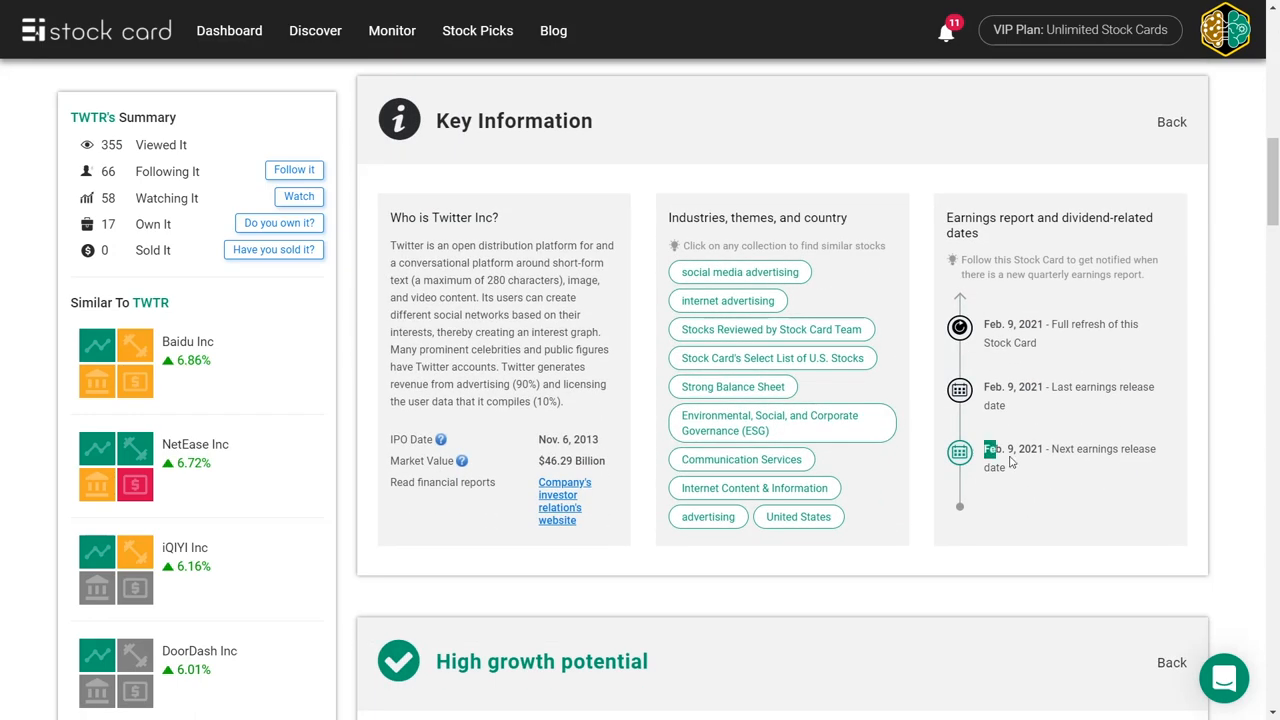
pyautogui.click(560, 508)
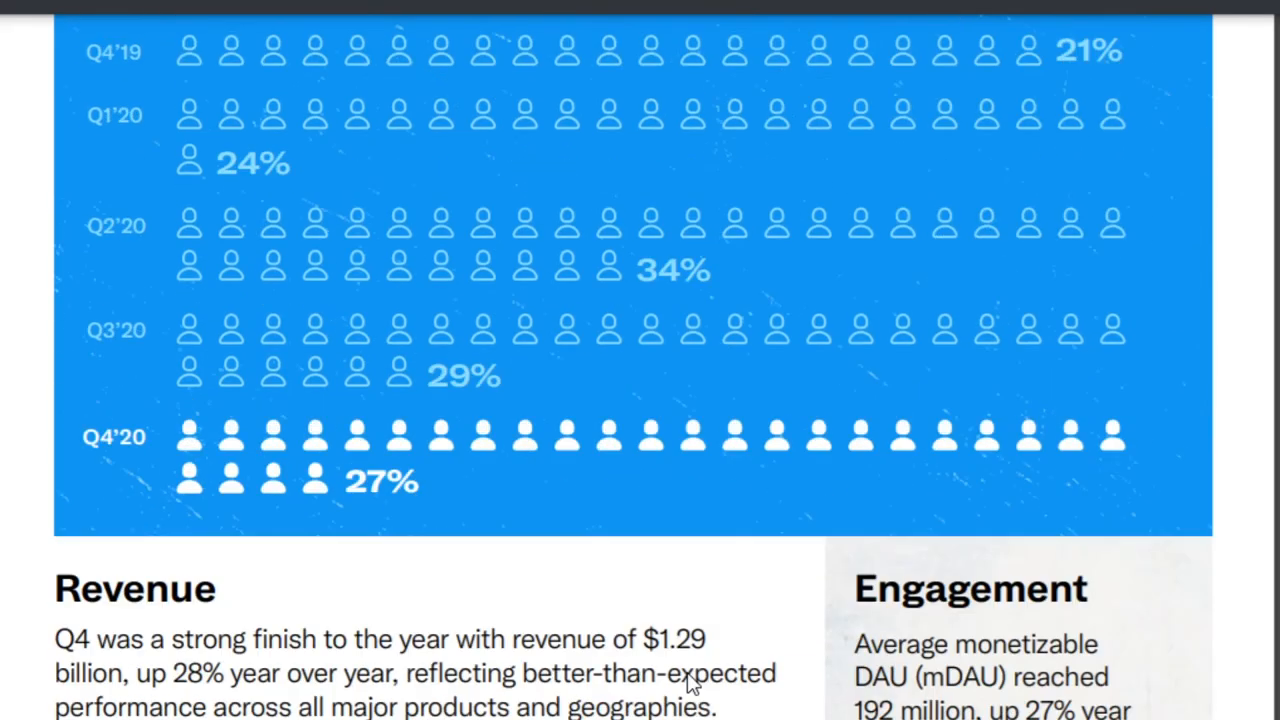
pyautogui.scroll(-3)
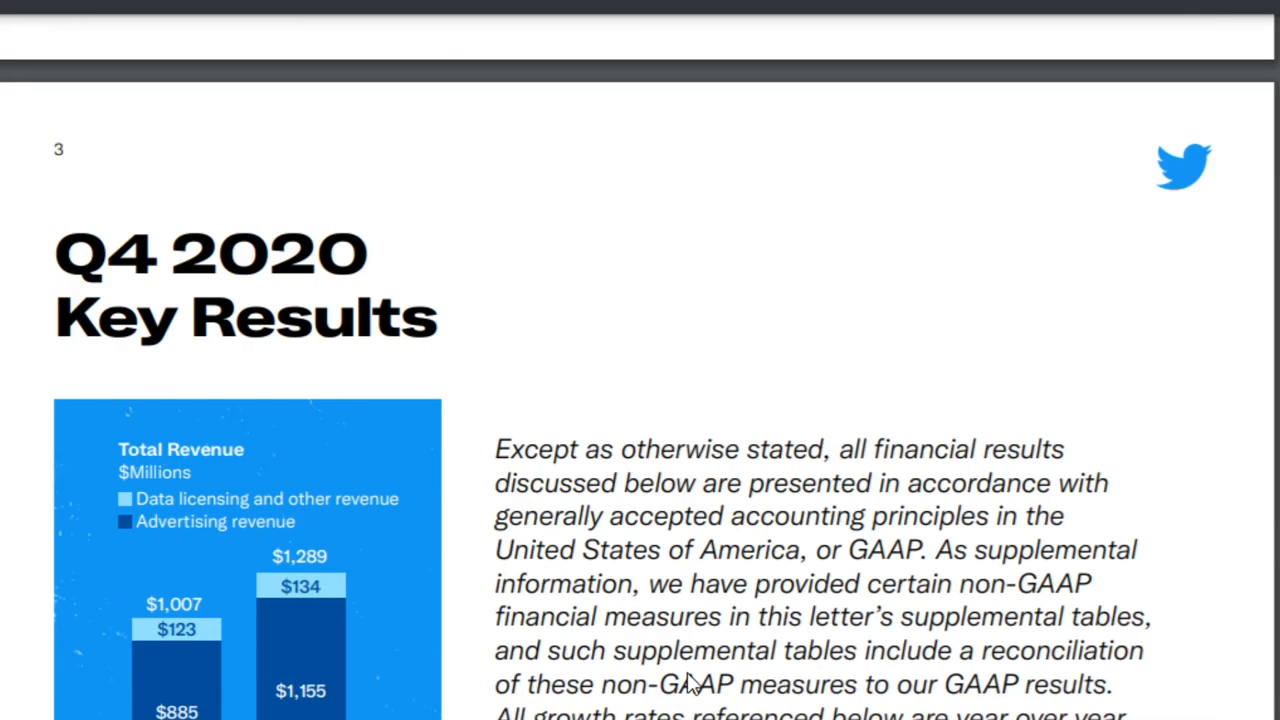
pyautogui.scroll(-3)
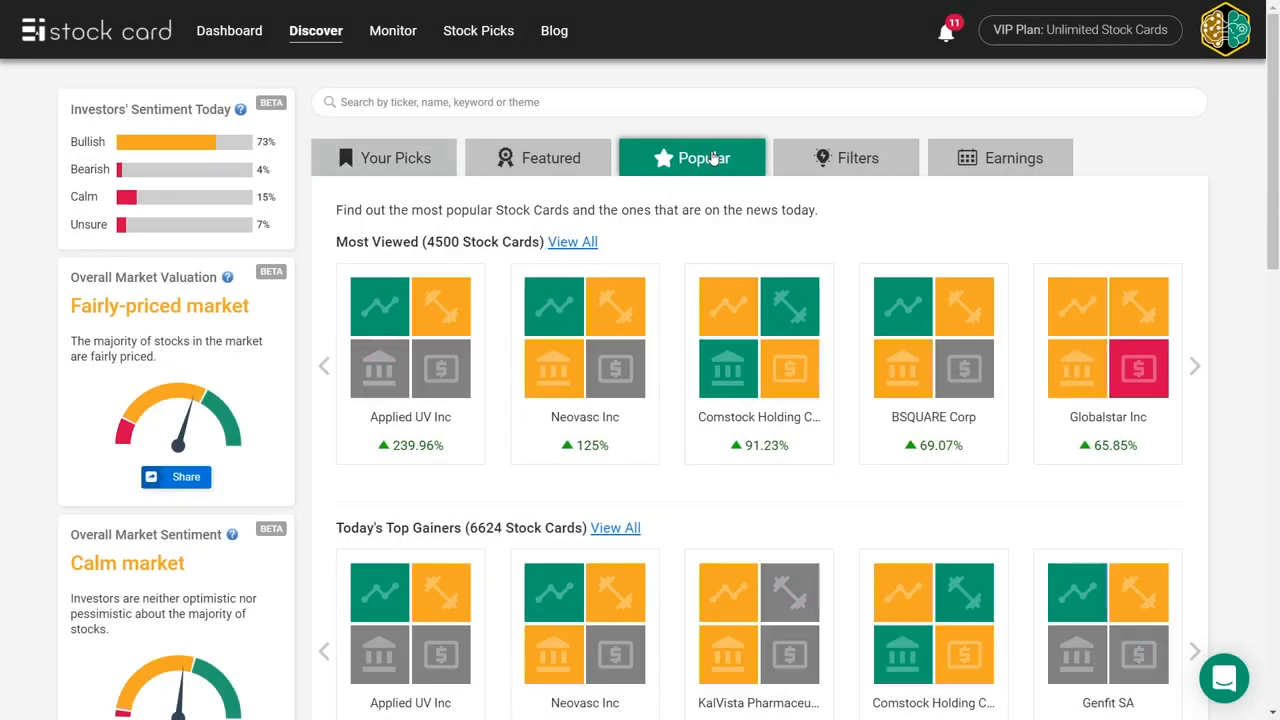
# - Browse the Most Viewed carousel and Glu Mobile news, then switch to this week's earnings calendar
pyautogui.click(1196, 366)
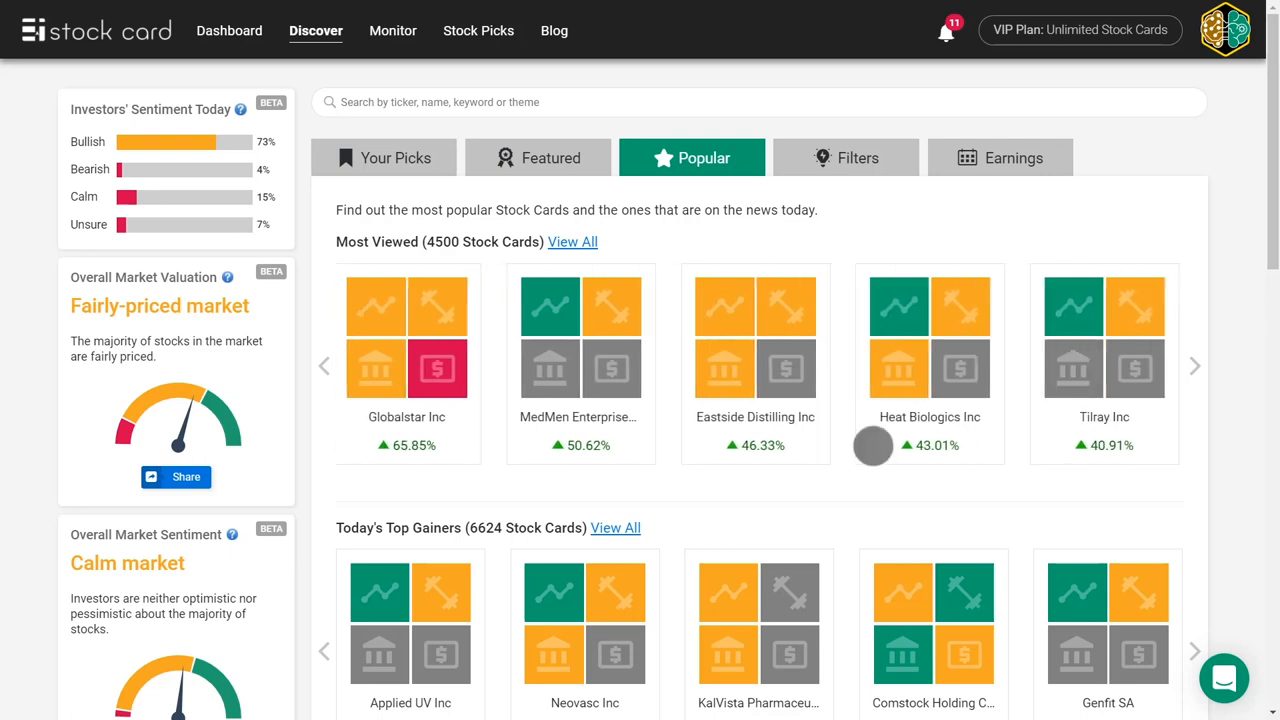
pyautogui.click(1194, 364)
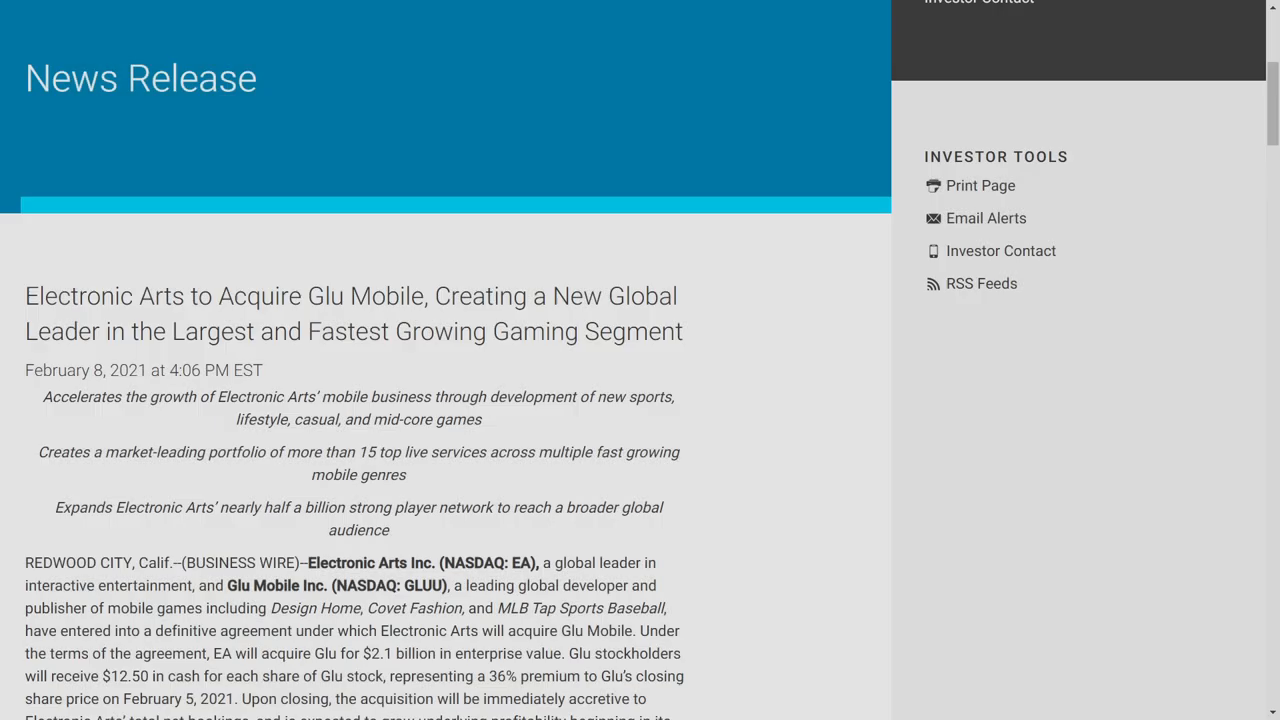
pyautogui.scroll(-3)
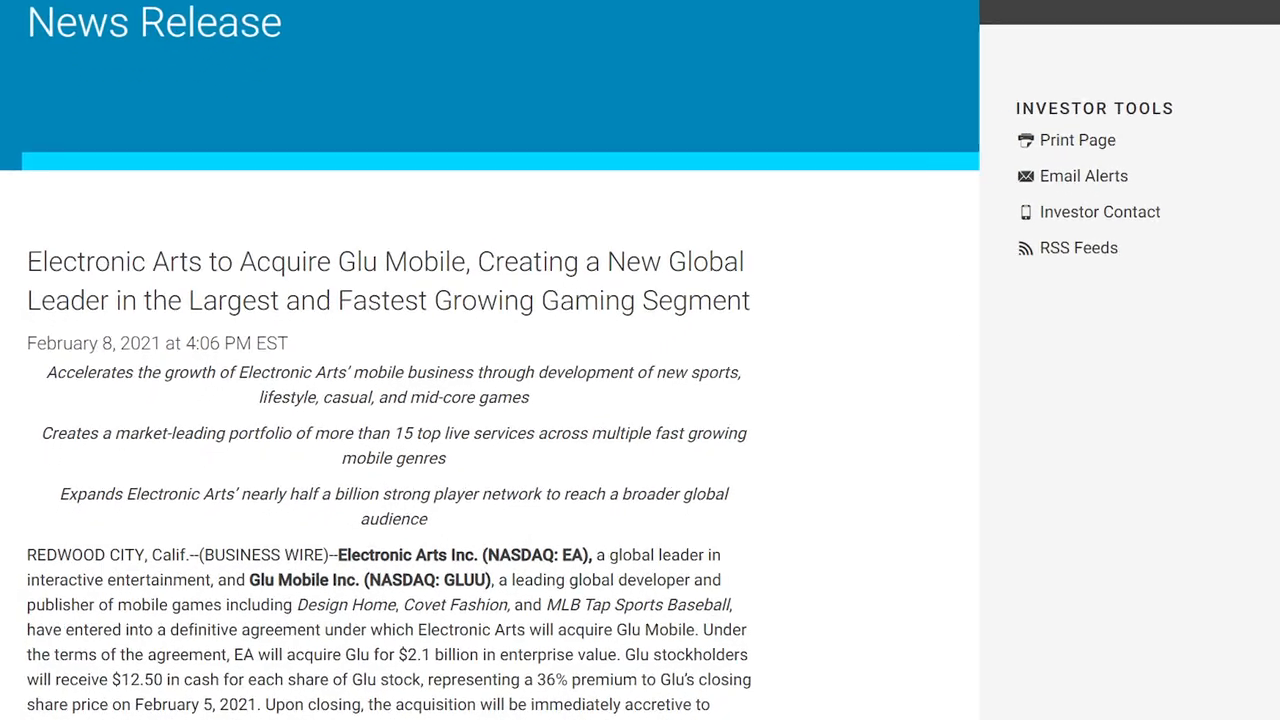
pyautogui.scroll(-3)
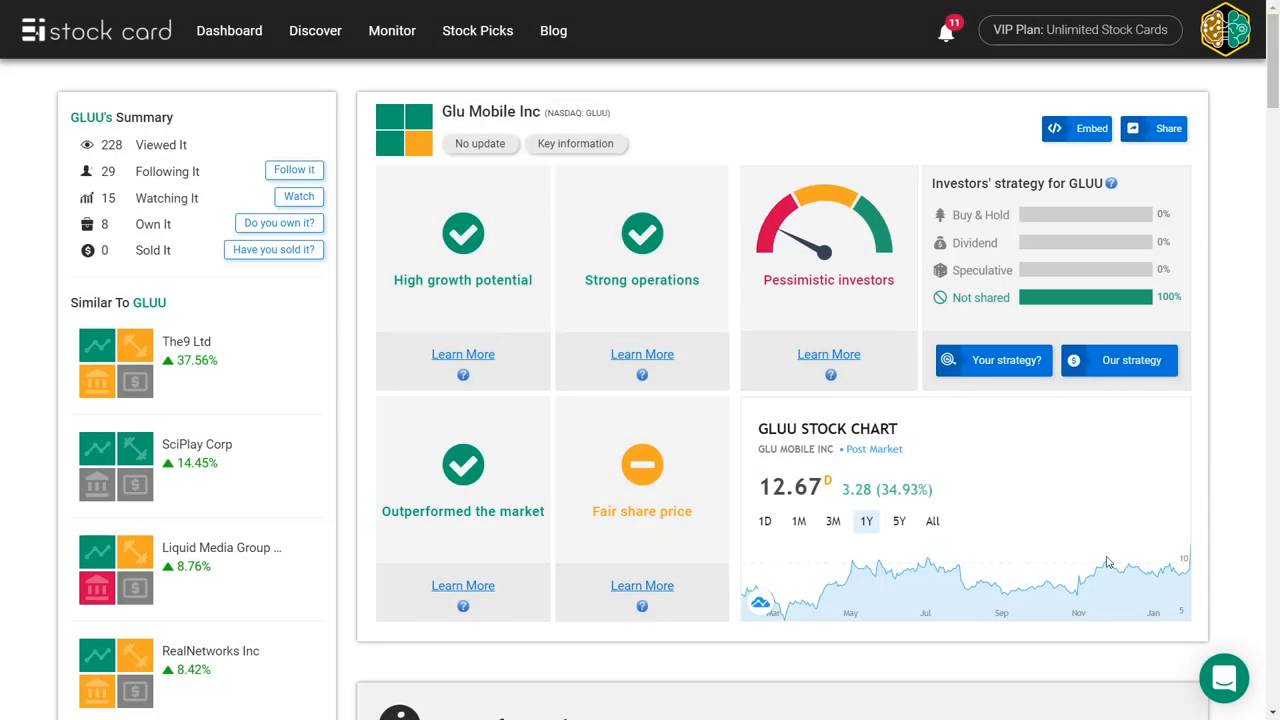
pyautogui.moveTo(696, 326)
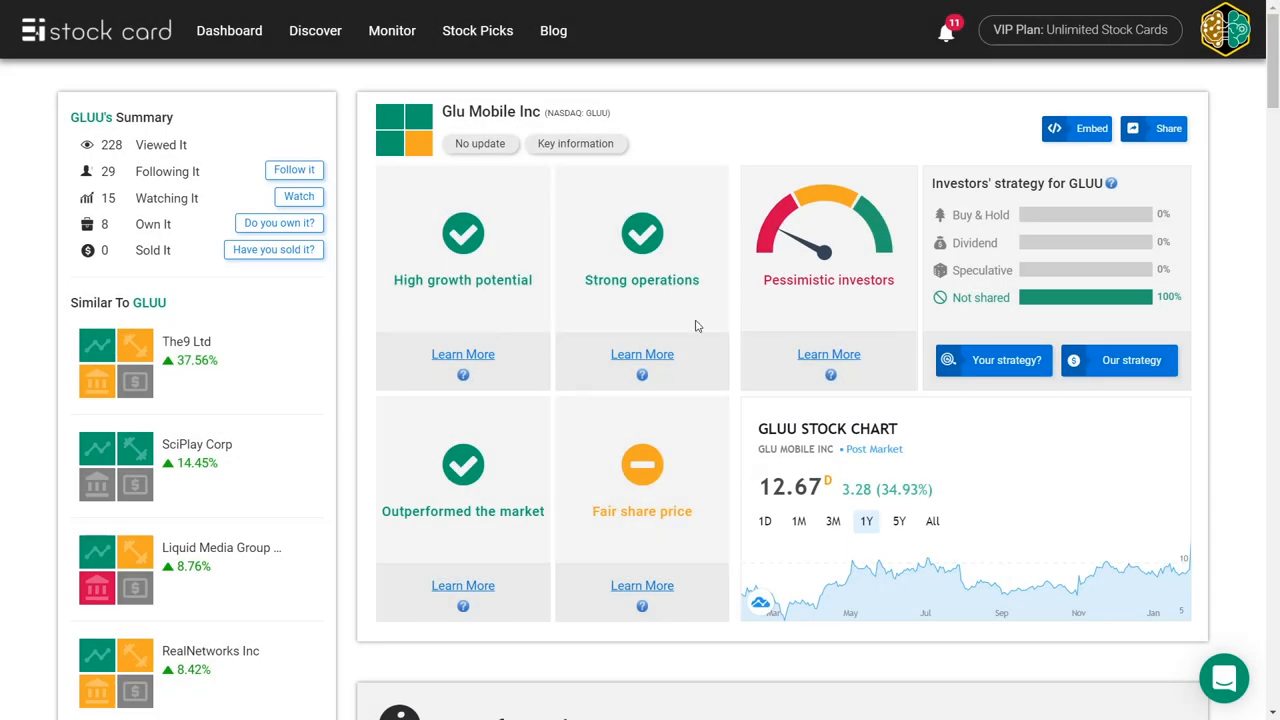
pyautogui.click(316, 30)
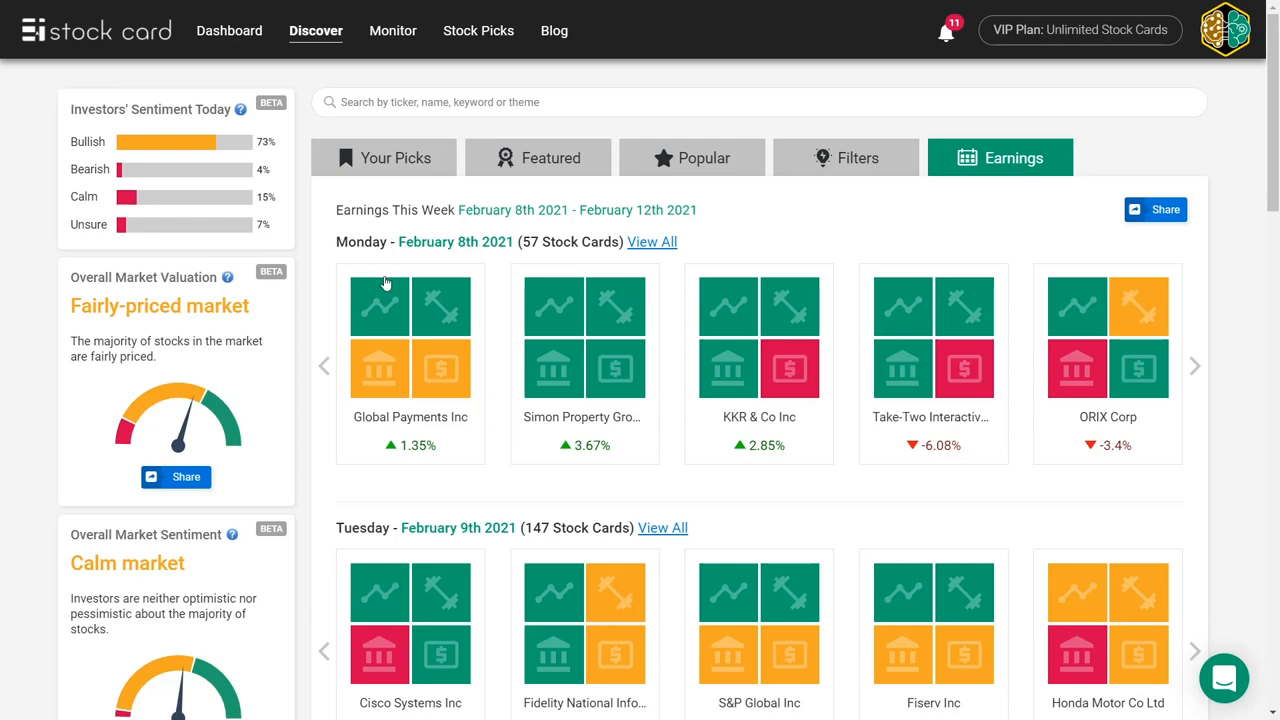
# - Scroll through the earnings calendar before searching for Cisco
pyautogui.scroll(-3)
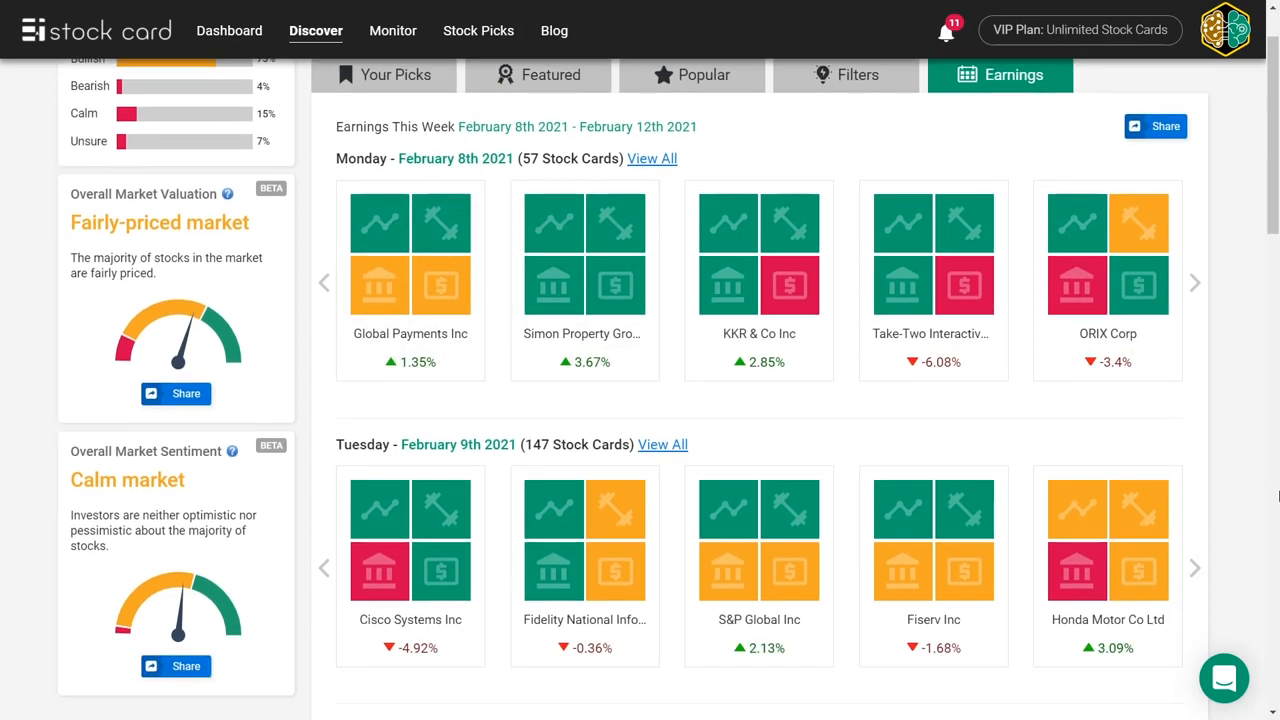
pyautogui.scroll(-3)
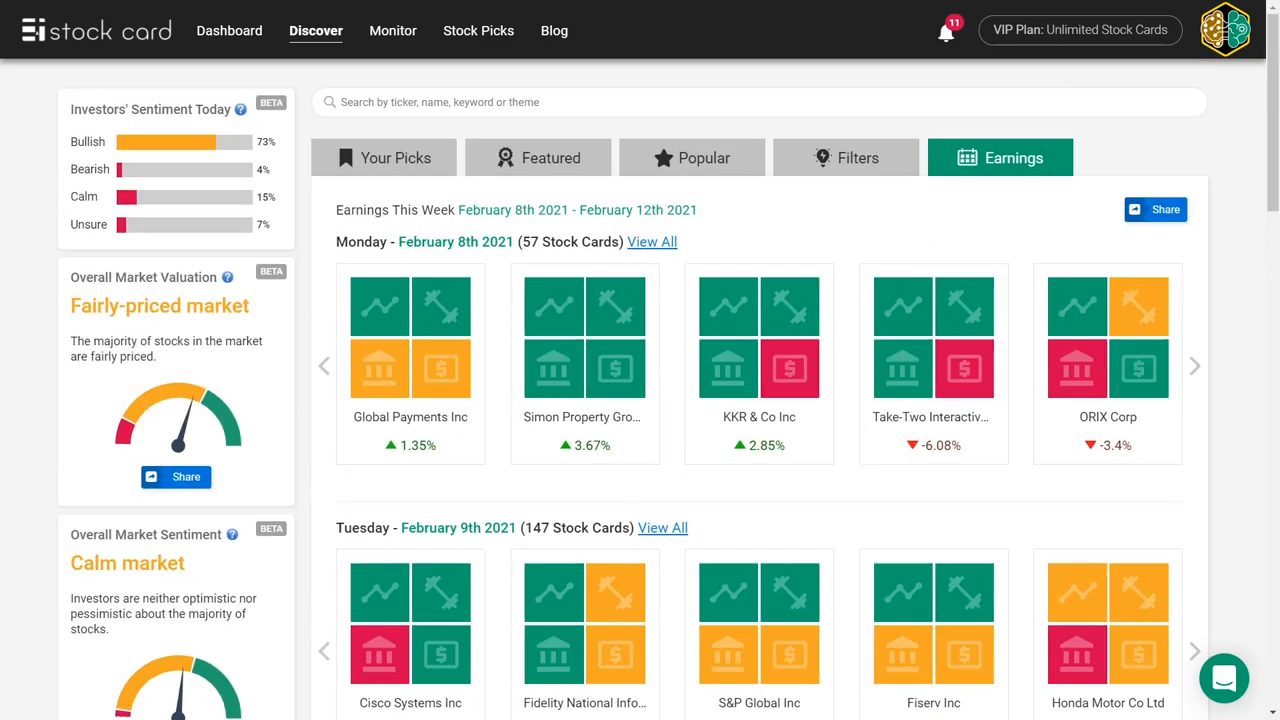
pyautogui.scroll(-3)
pyautogui.write('Cisco')
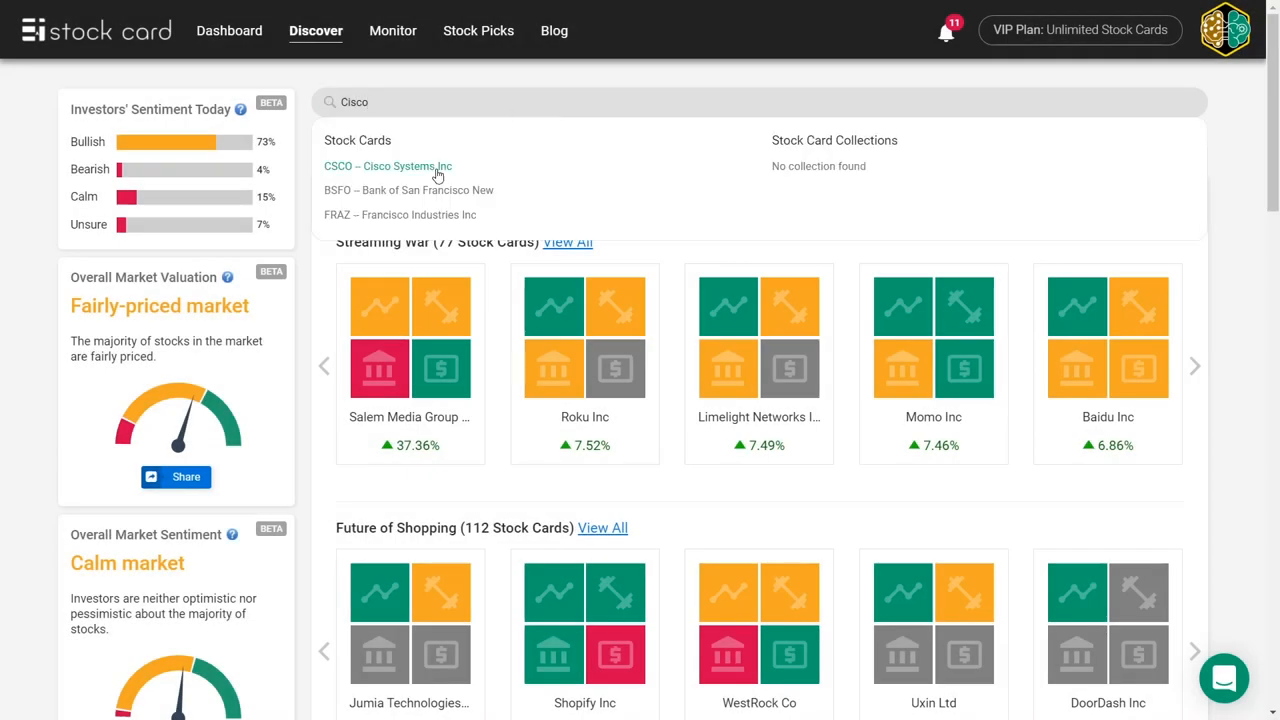
# - Read Cisco Systems' card and key information, reaching the Communication Equipment collection
pyautogui.click(388, 166)
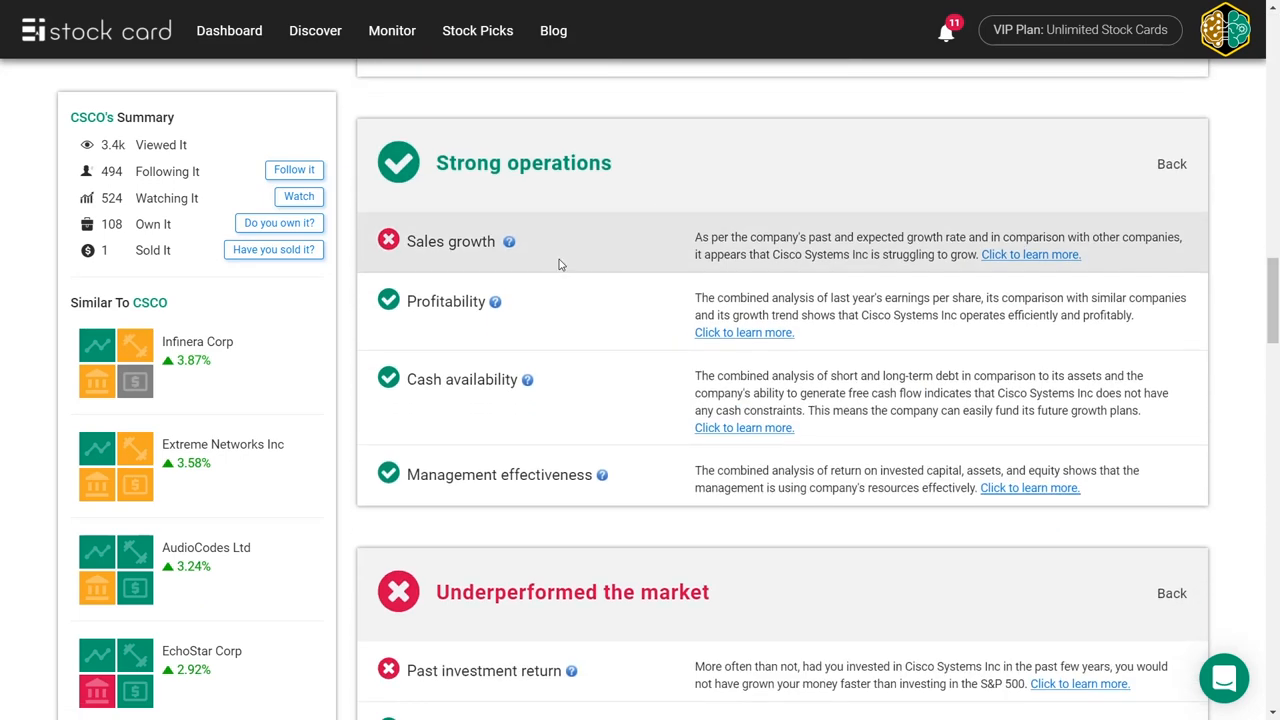
pyautogui.click(1030, 254)
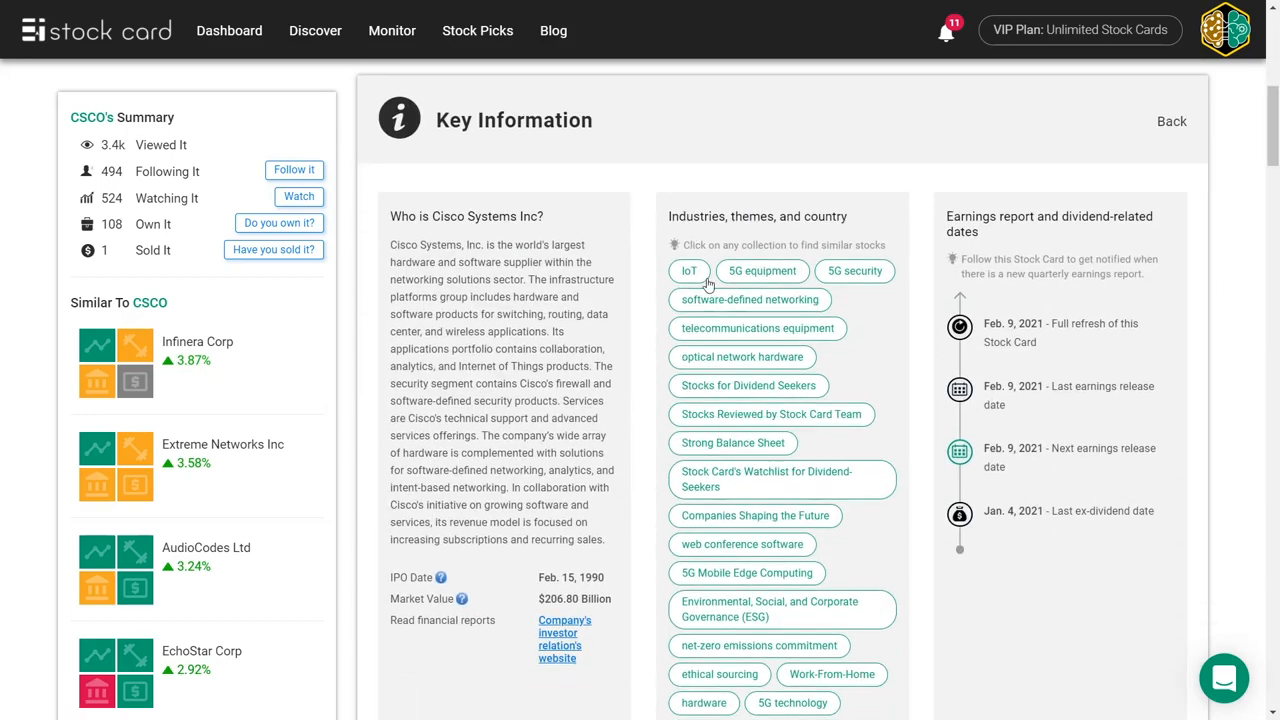
pyautogui.scroll(-3)
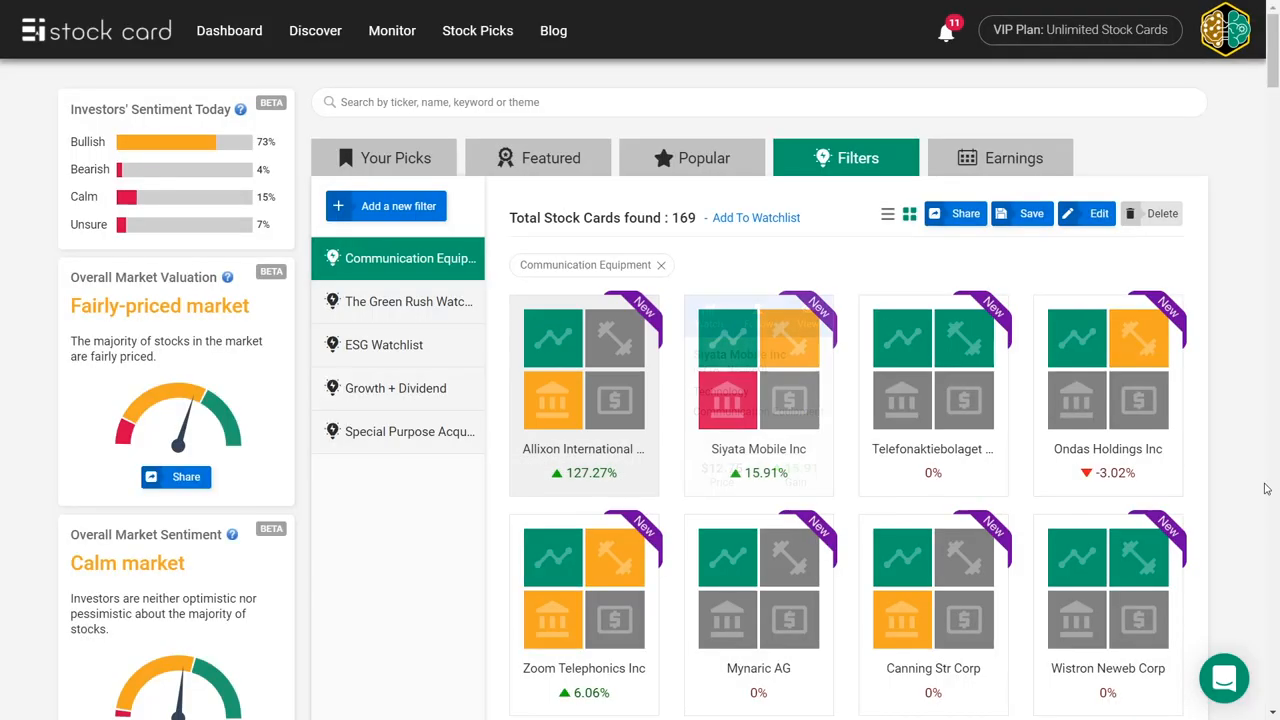
# - Scroll the Communication Equipment results and return to Discover's featured themes
pyautogui.scroll(-3)
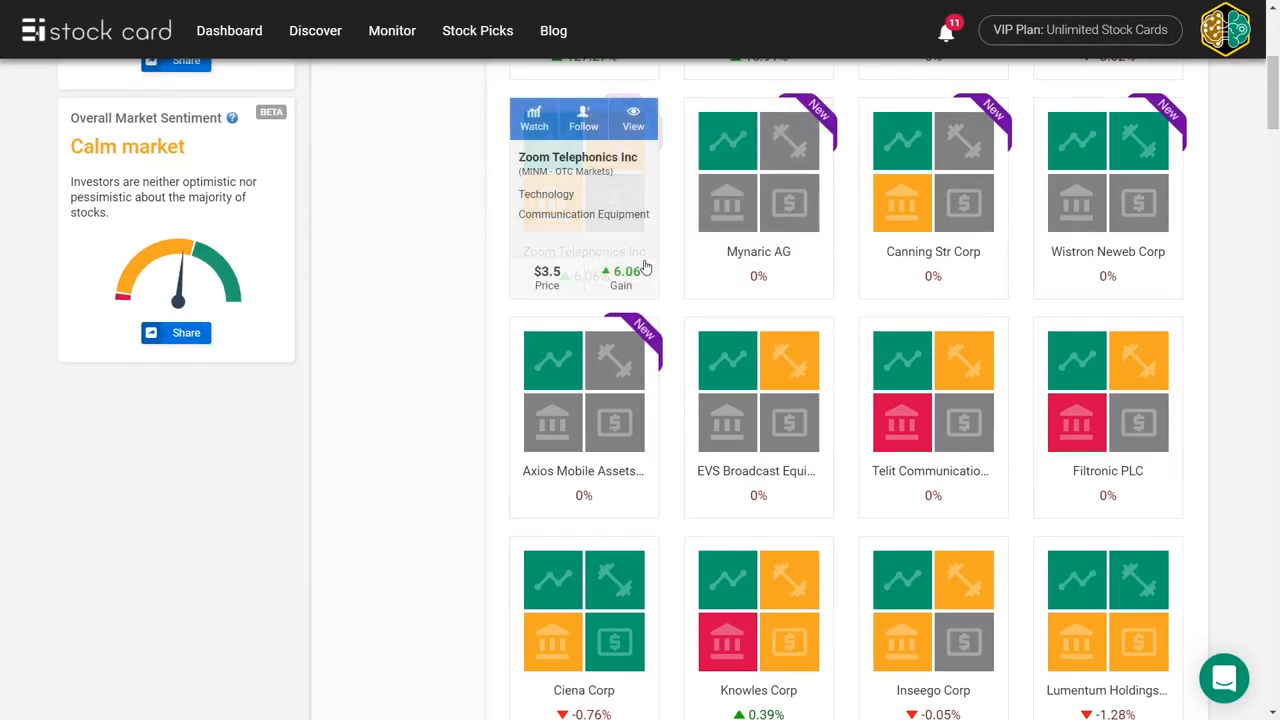
pyautogui.scroll(-3)
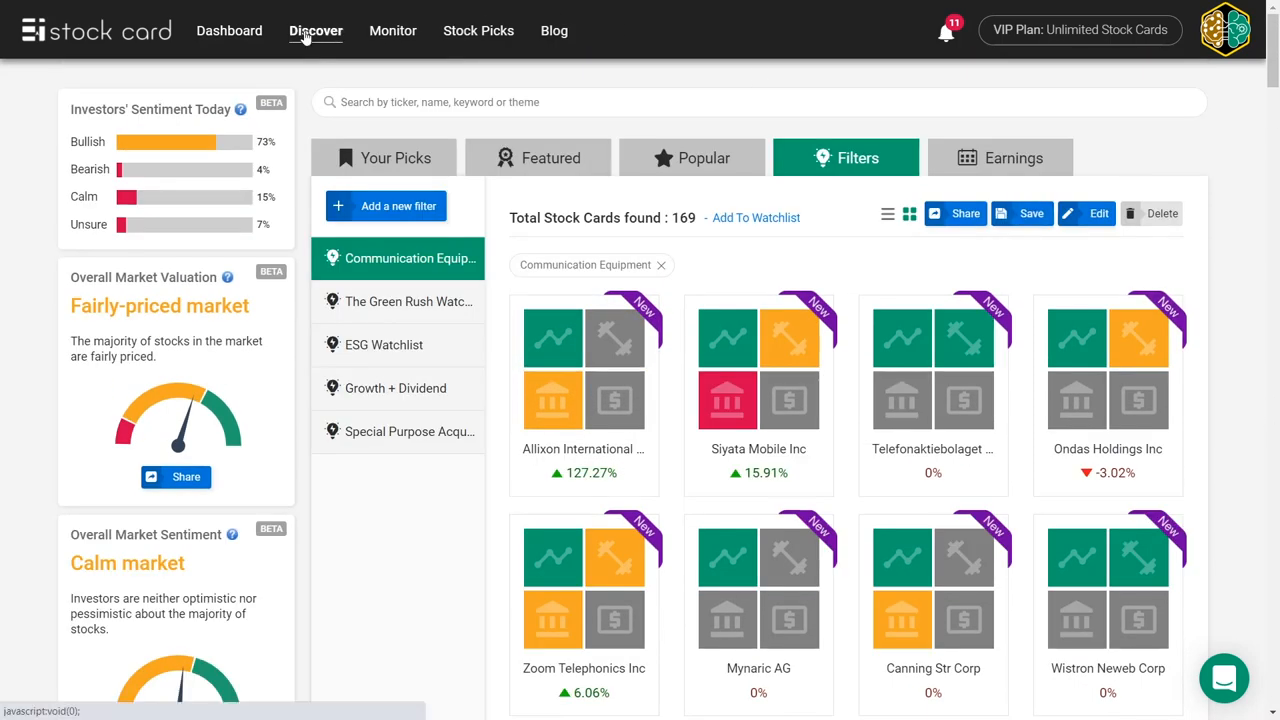
pyautogui.click(538, 156)
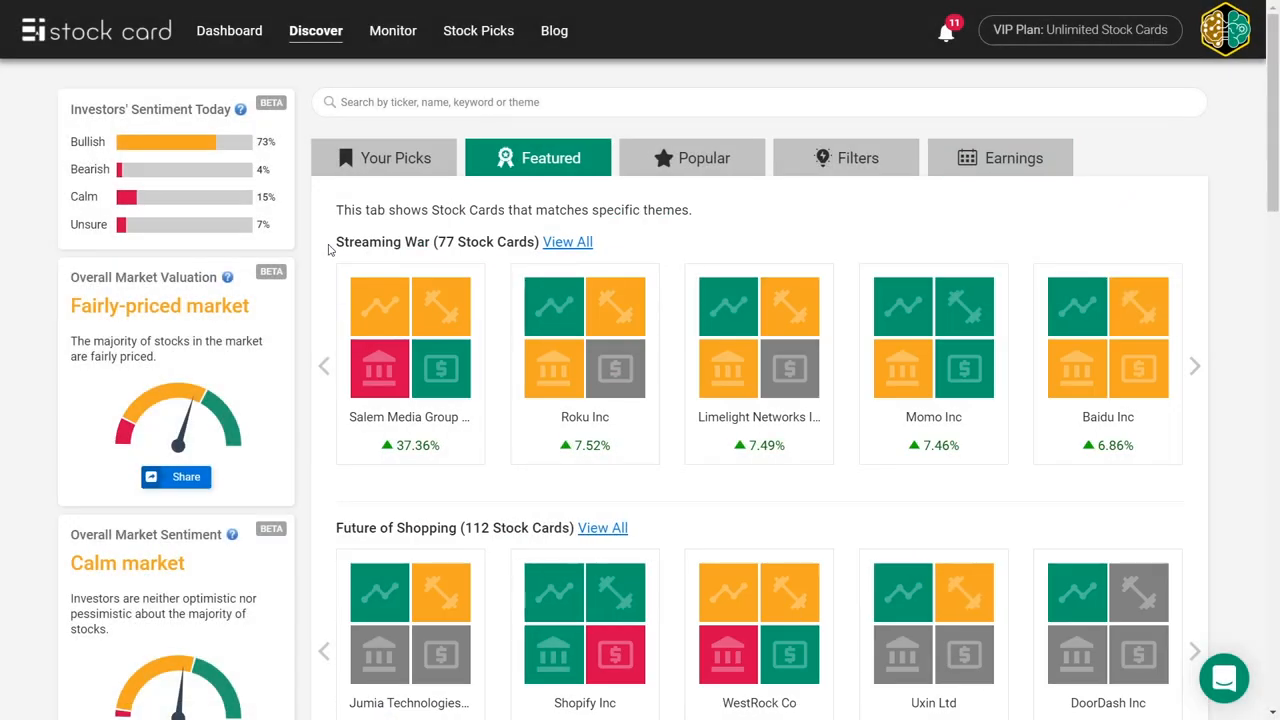
pyautogui.moveTo(410, 360)
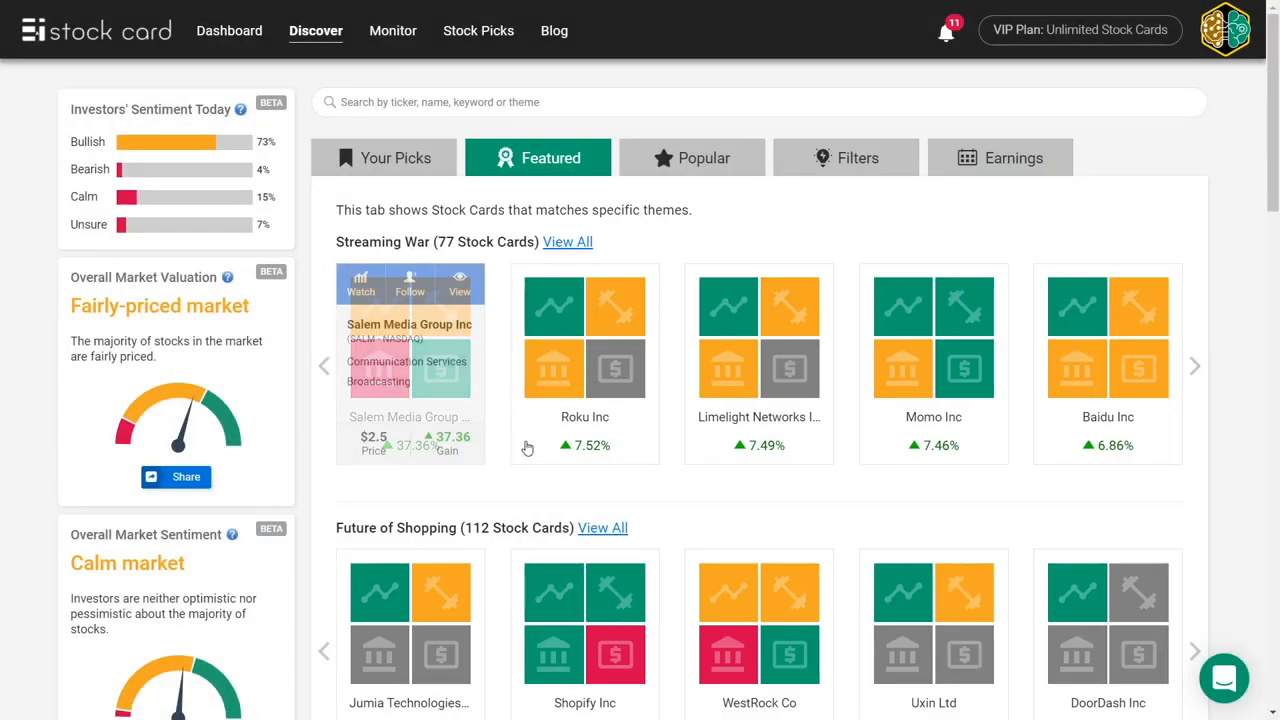
# - Search for 'st' and 'audio' before starting a new screening filter
pyautogui.write('st')
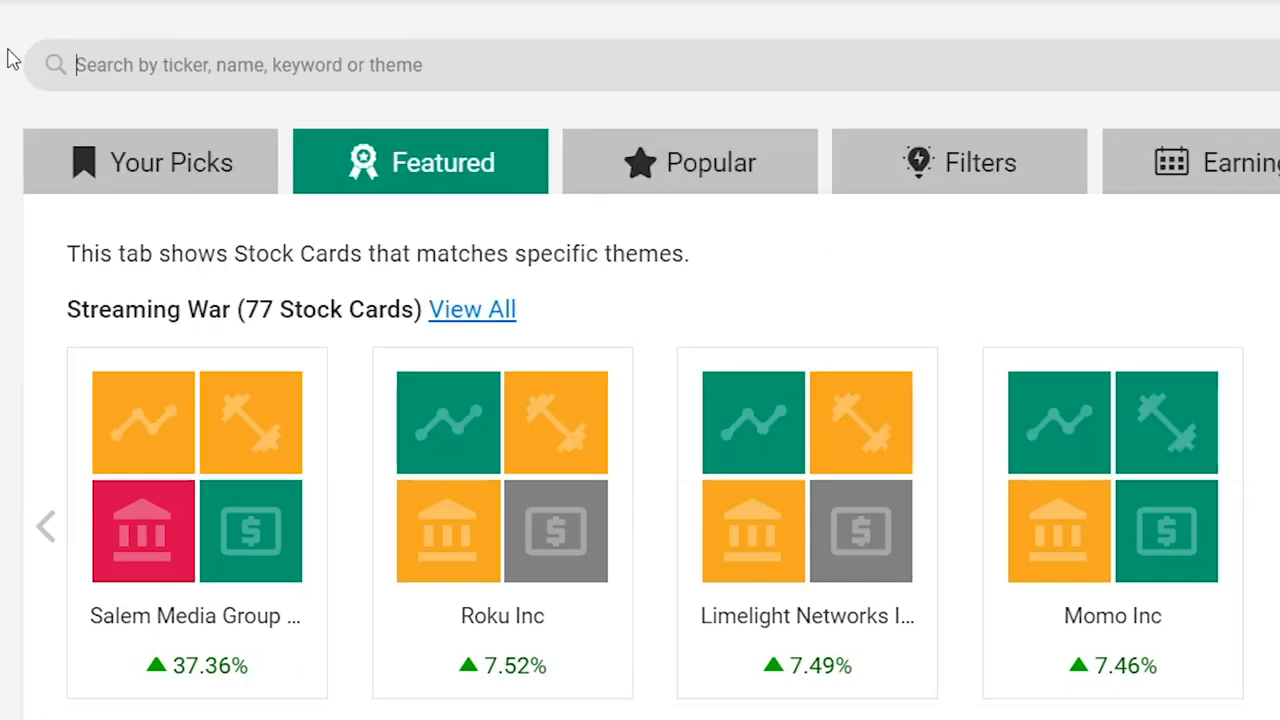
pyautogui.write('audio')
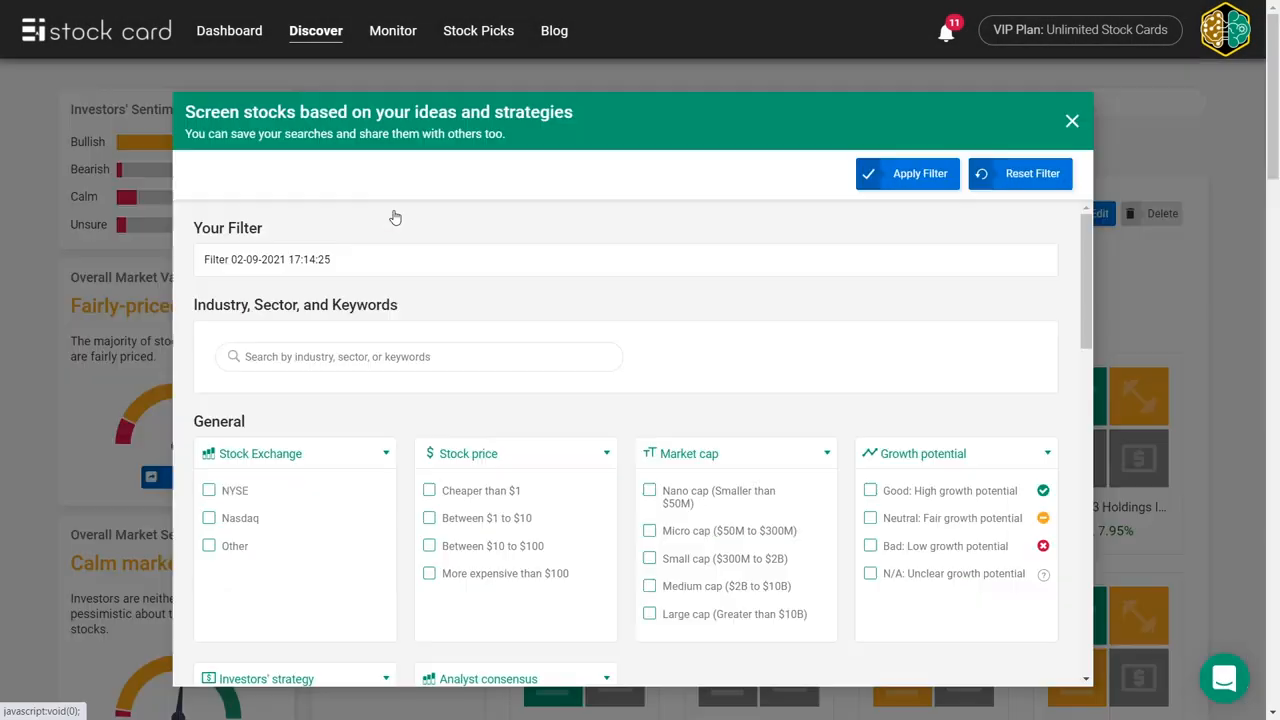
# - Name the filter Streaming War, add the streaming keyword and growth/cash/inflow criteria, and apply it
pyautogui.write('S')
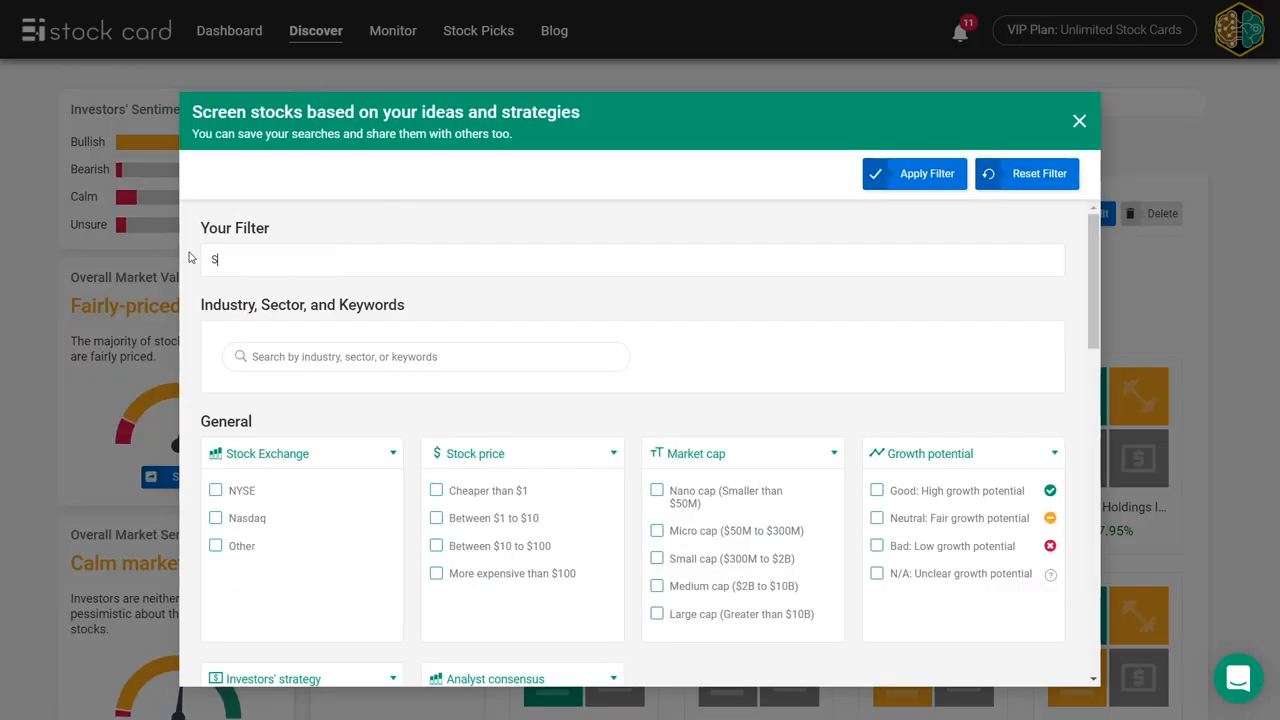
pyautogui.write('Streaming War')
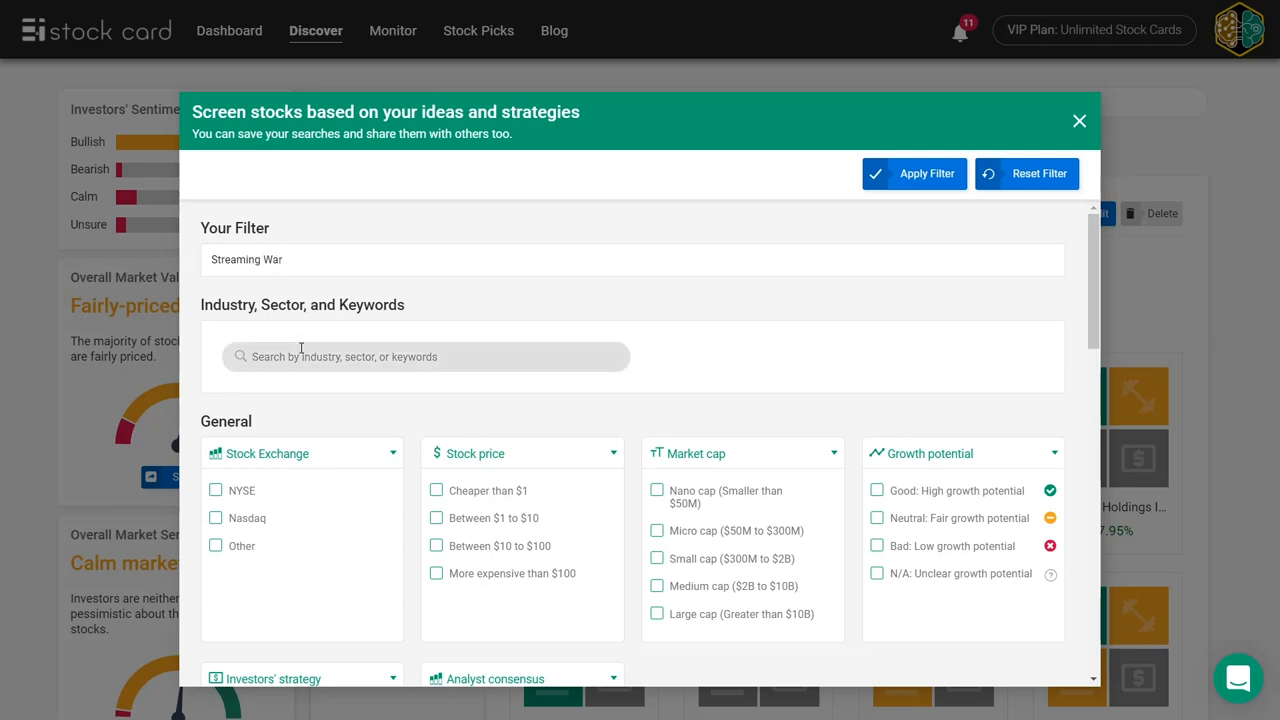
pyautogui.write('streaming w')
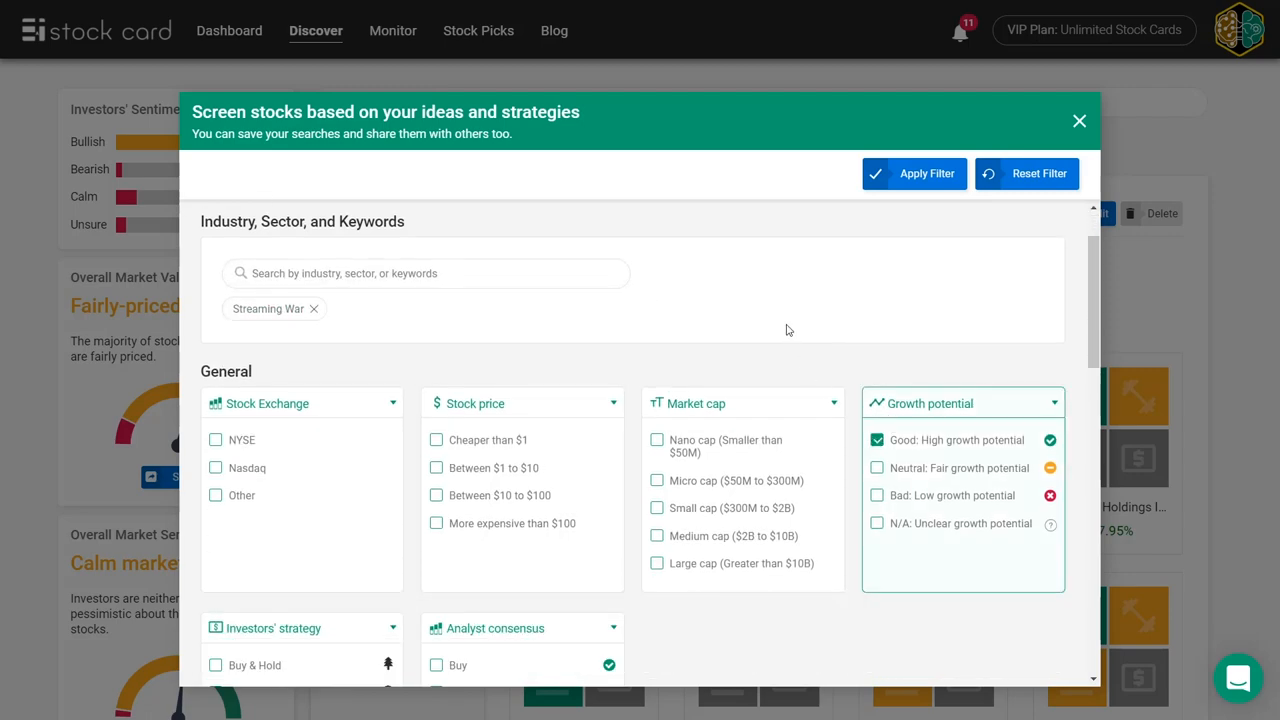
pyautogui.scroll(-3)
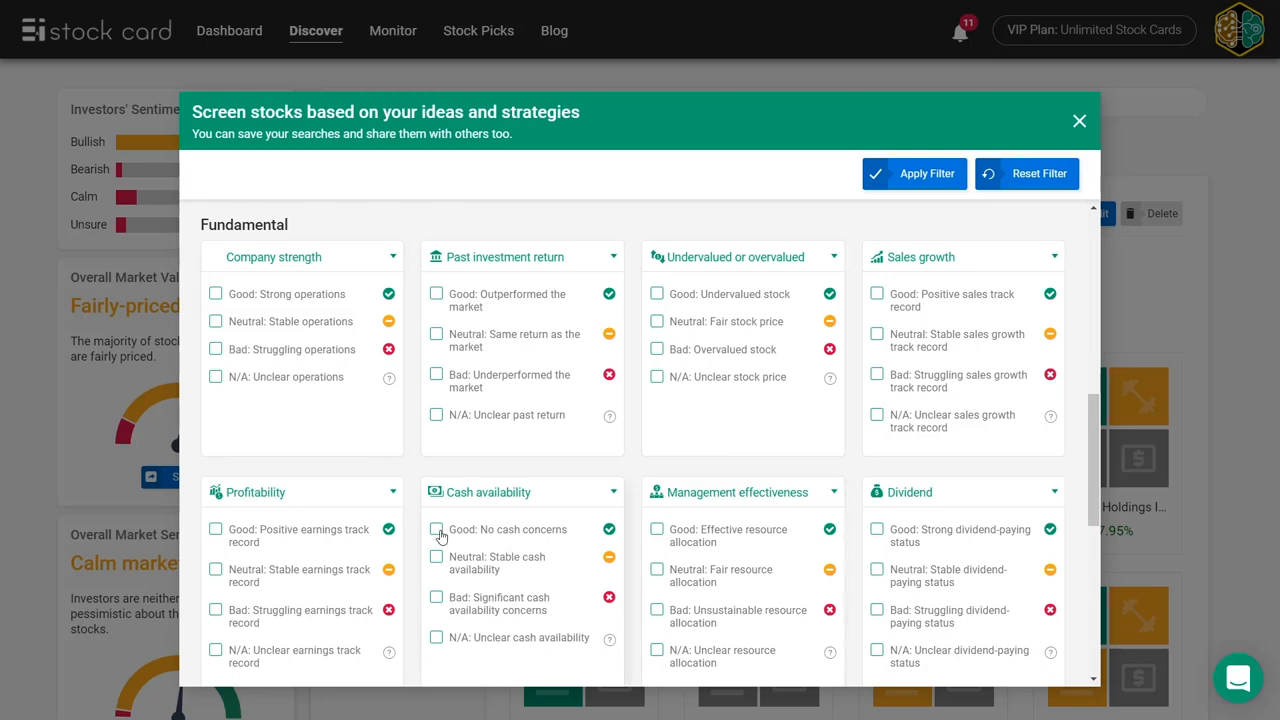
pyautogui.scroll(-3)
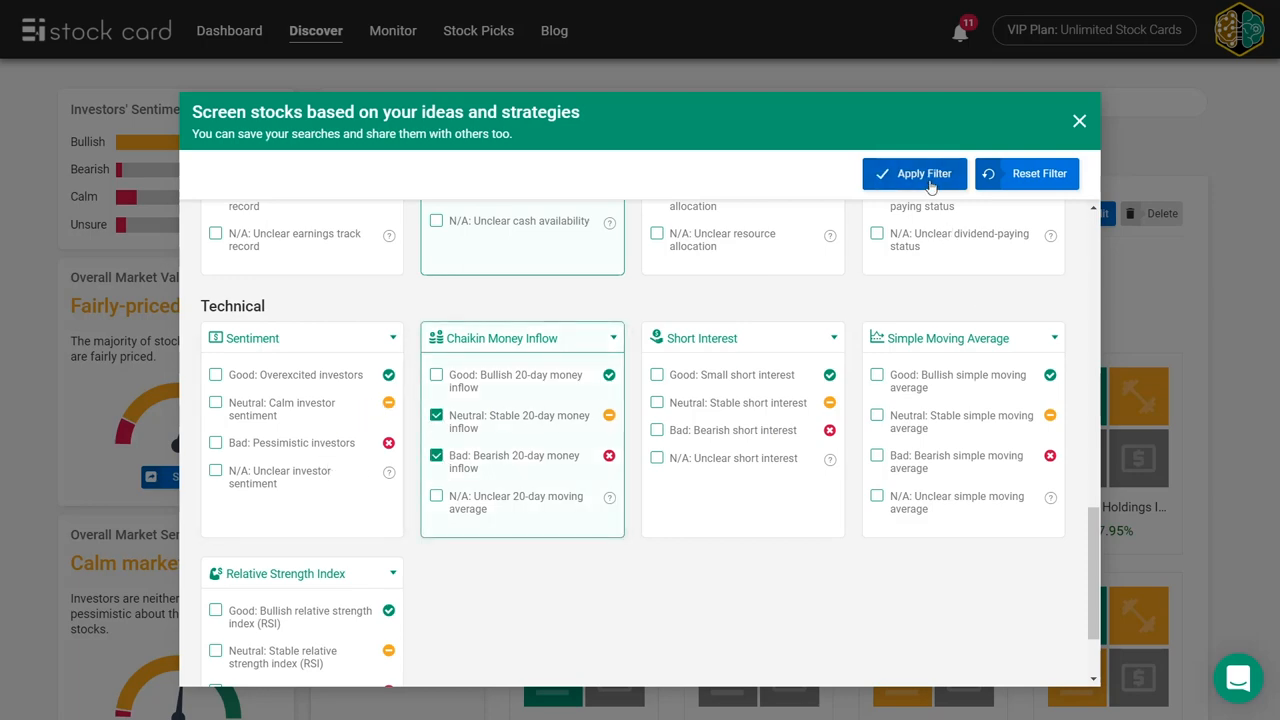
pyautogui.click(912, 172)
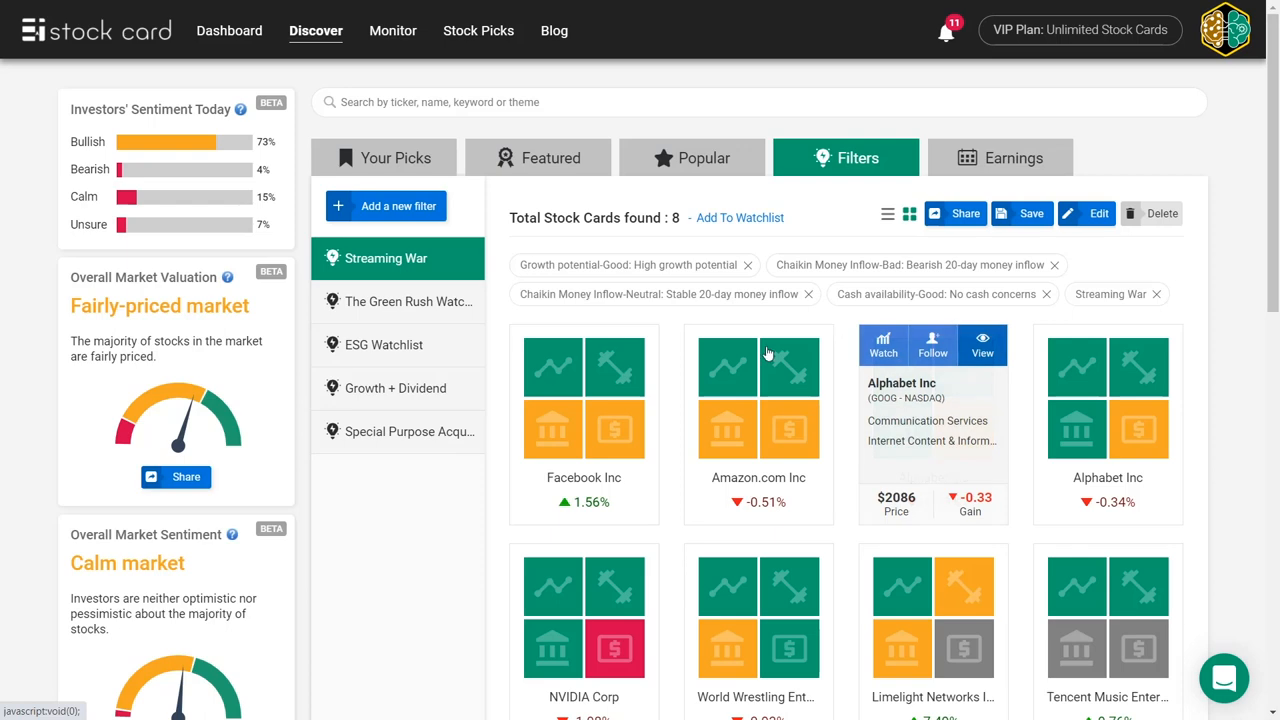
# - Leave the filter results and return to the Stock Card public landing page via the logo
pyautogui.scroll(-3)
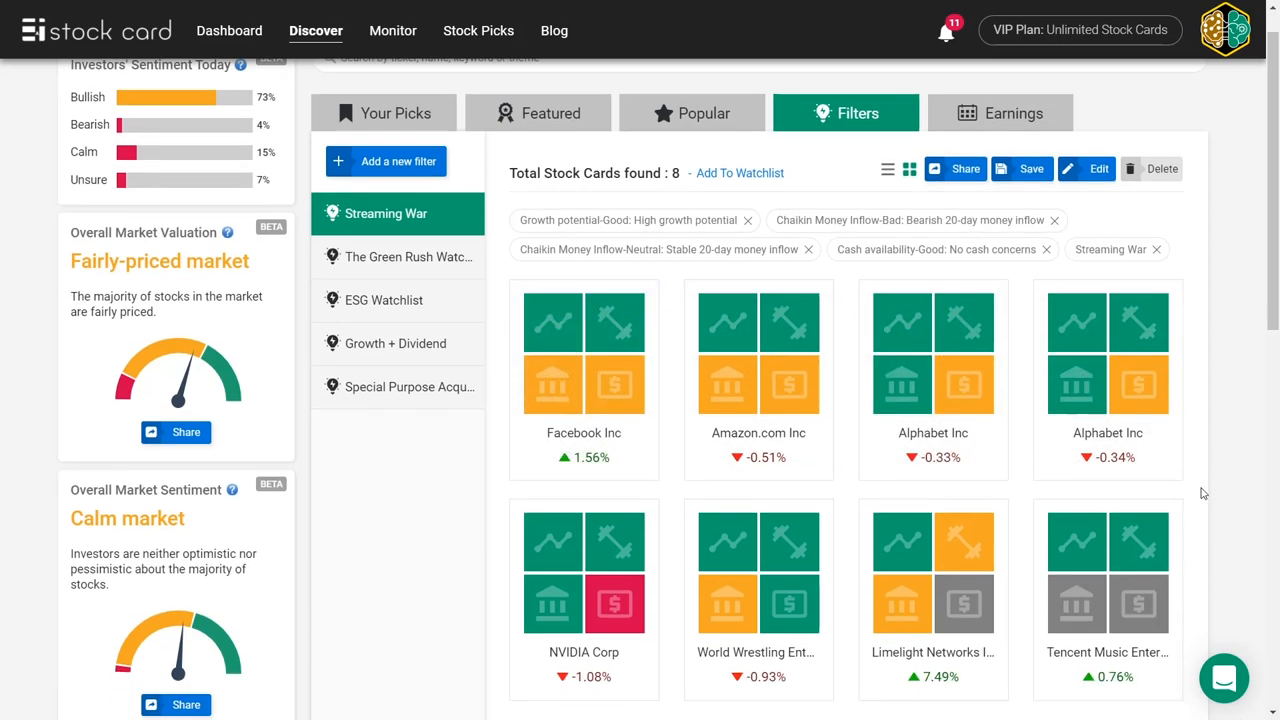
pyautogui.click(954, 168)
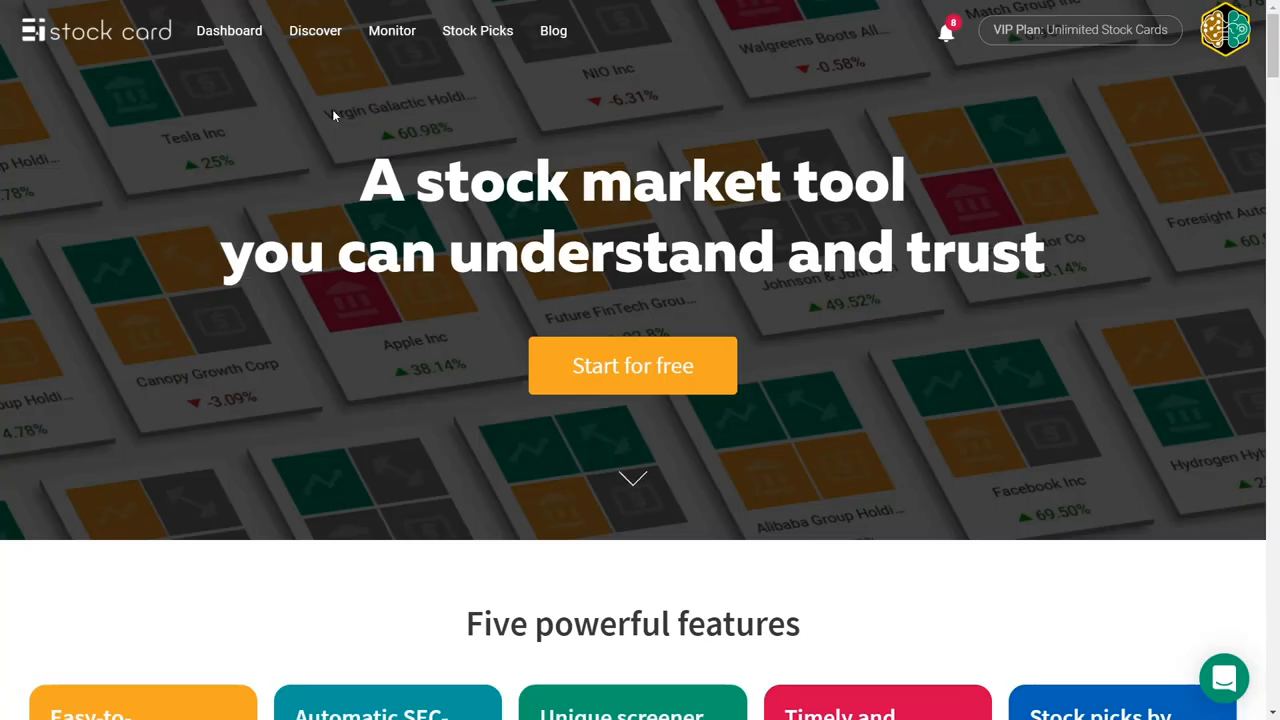
# - Reach the VIP checkout on the annual $11.99/month plan and start entering the promo code 'roll'
pyautogui.scroll(-3)
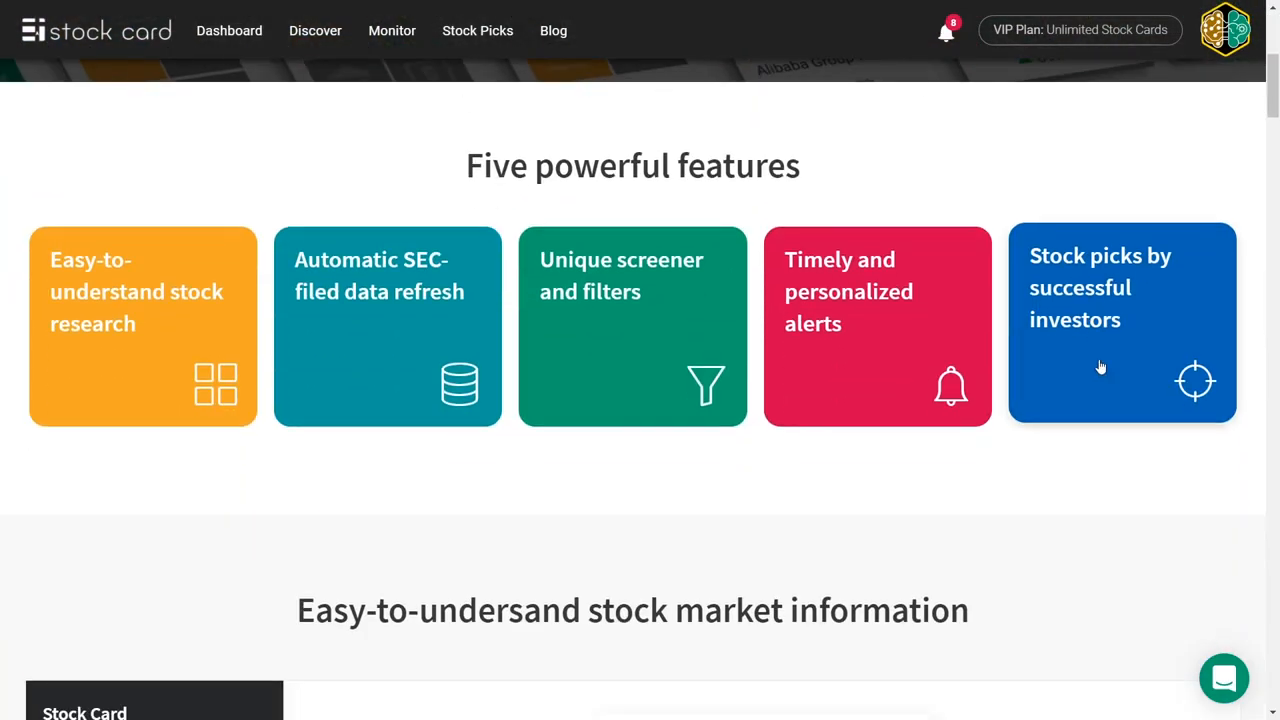
pyautogui.scroll(-3)
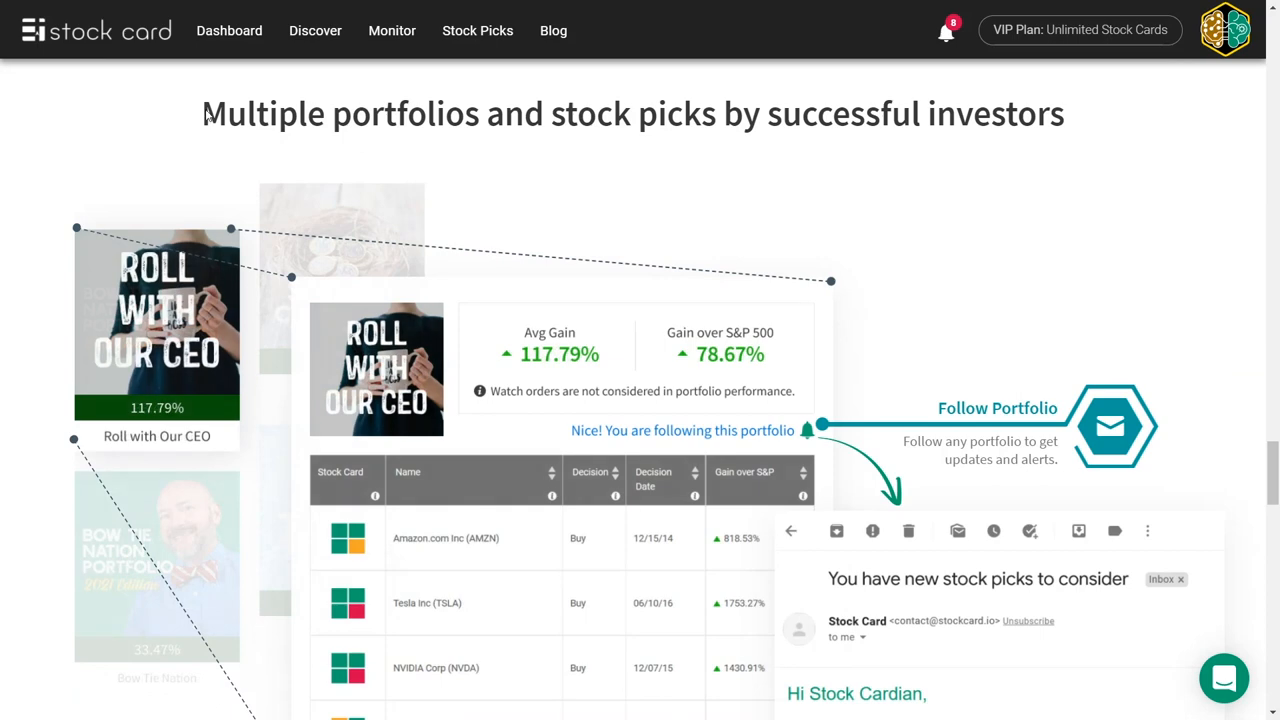
pyautogui.moveTo(1114, 196)
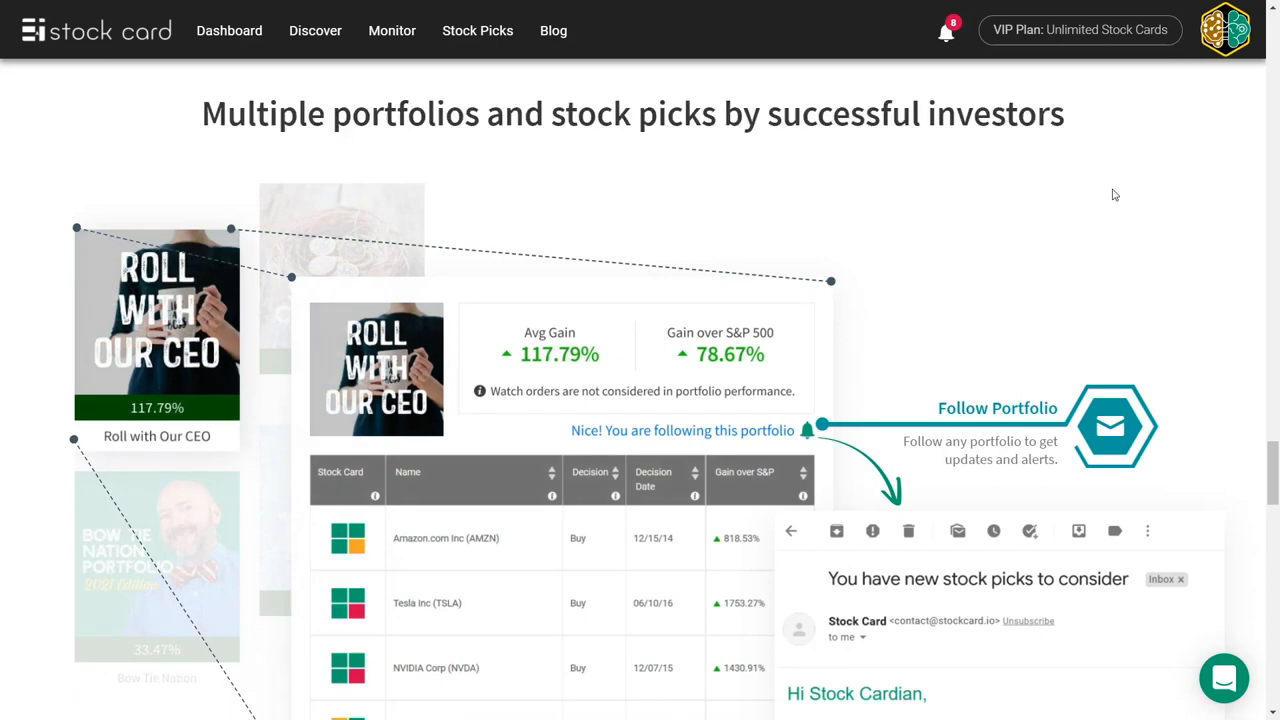
pyautogui.scroll(-3)
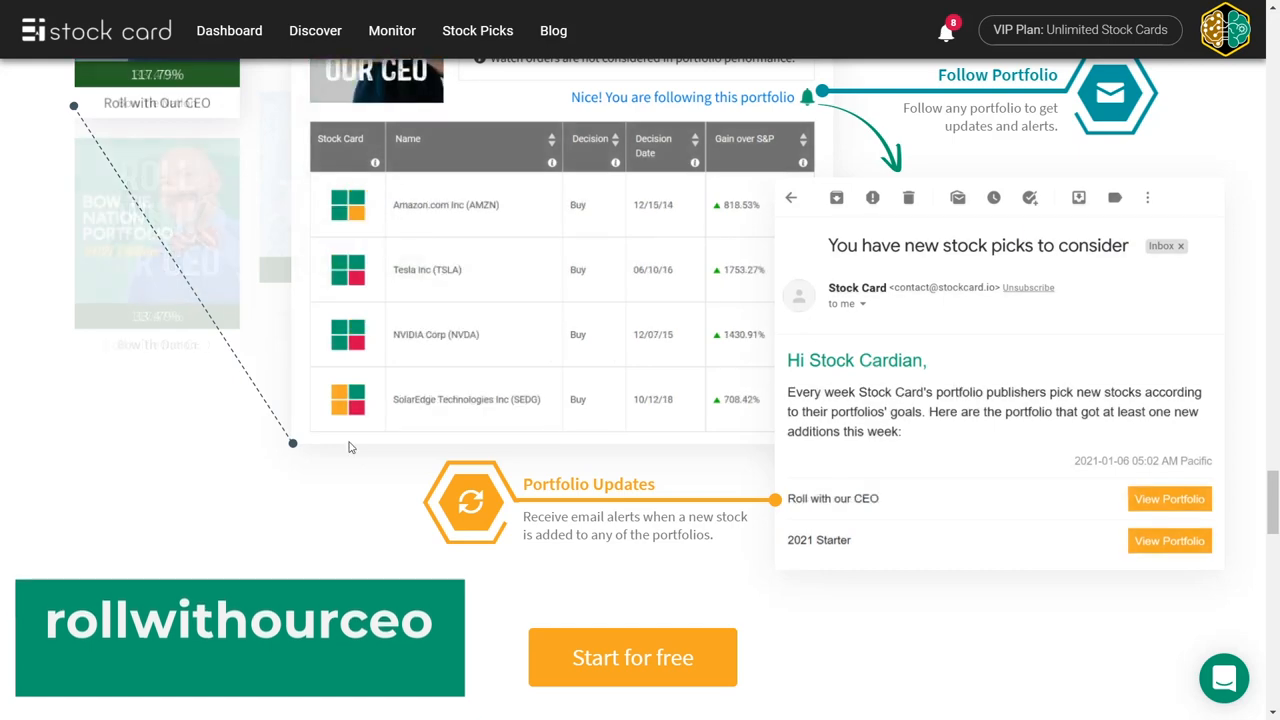
pyautogui.write('roll')
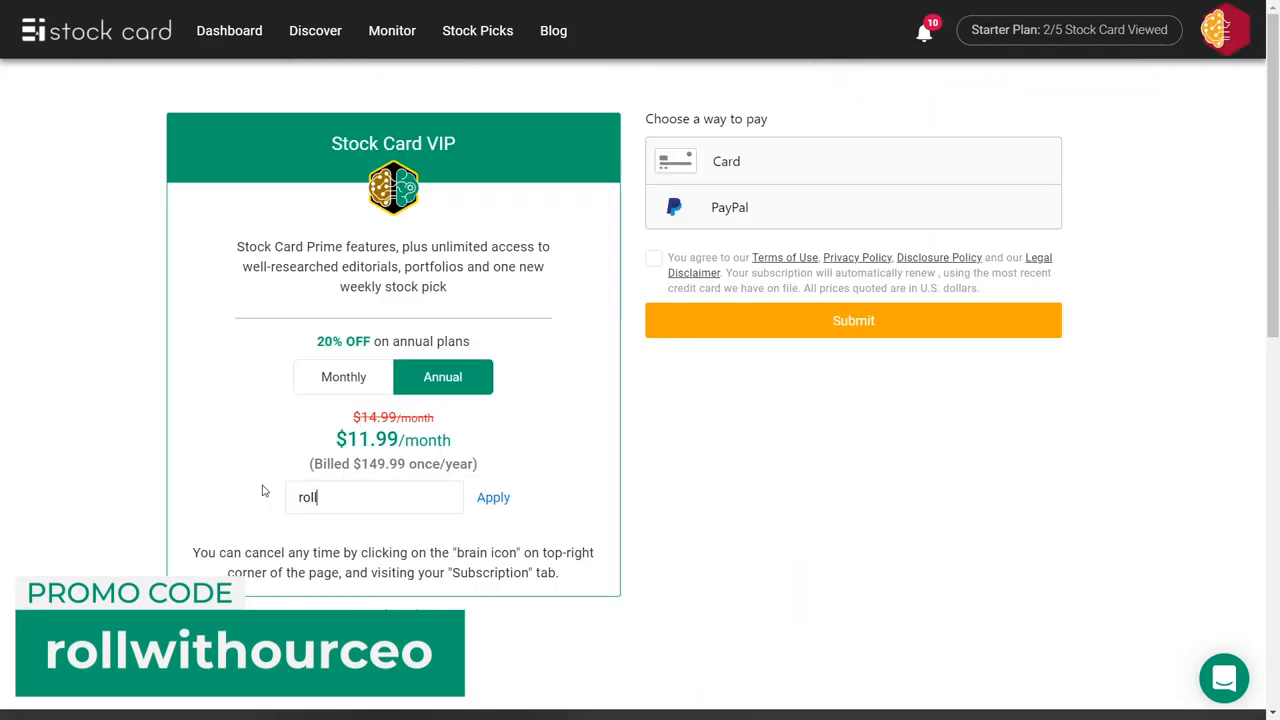